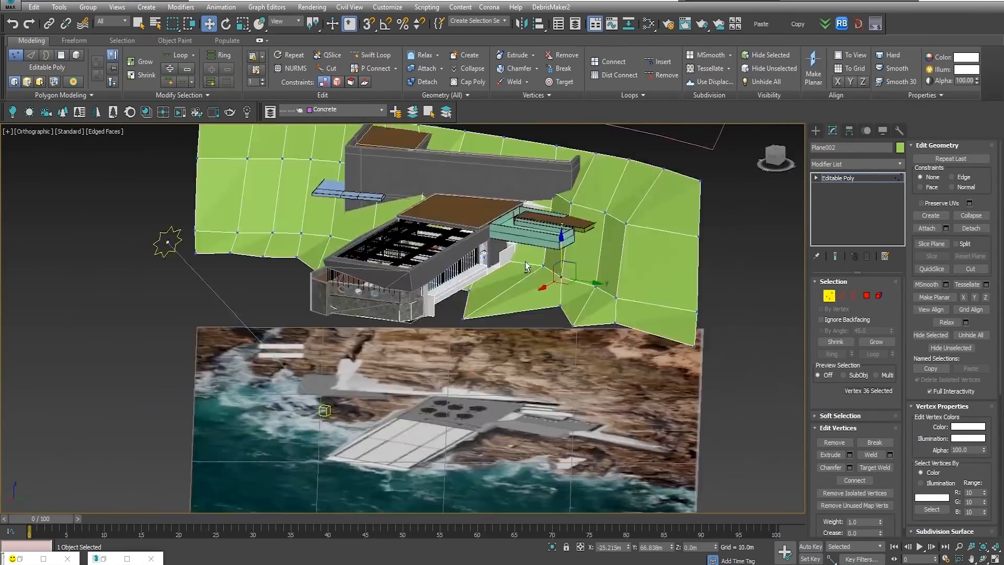
Move terrain vertices so the green mesh follows the cliff edge in the aerial photo
left_click_drag(524, 266, 448, 269)
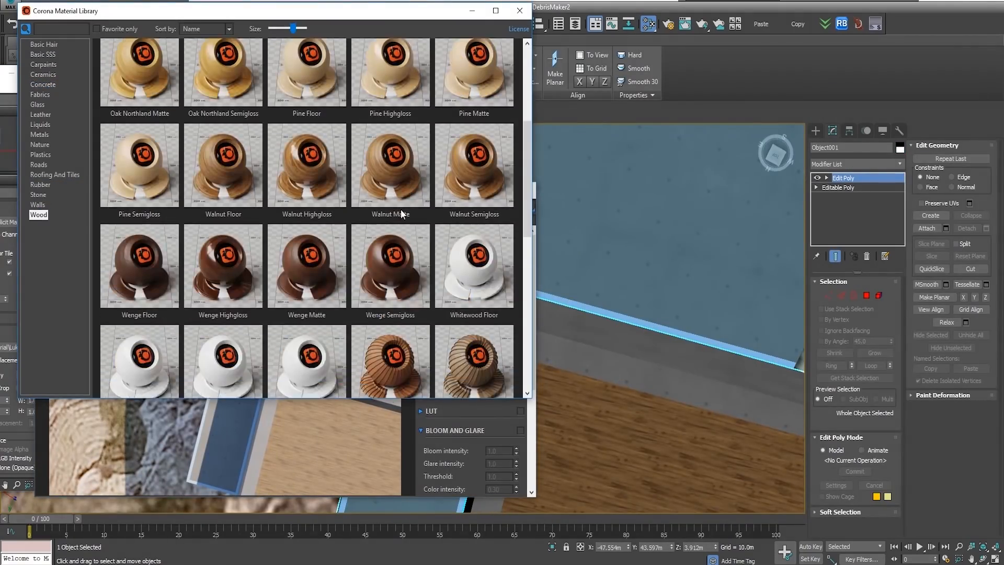
Assign a Corona Walnut wood material to the villa's deck object
left_click(517, 10)
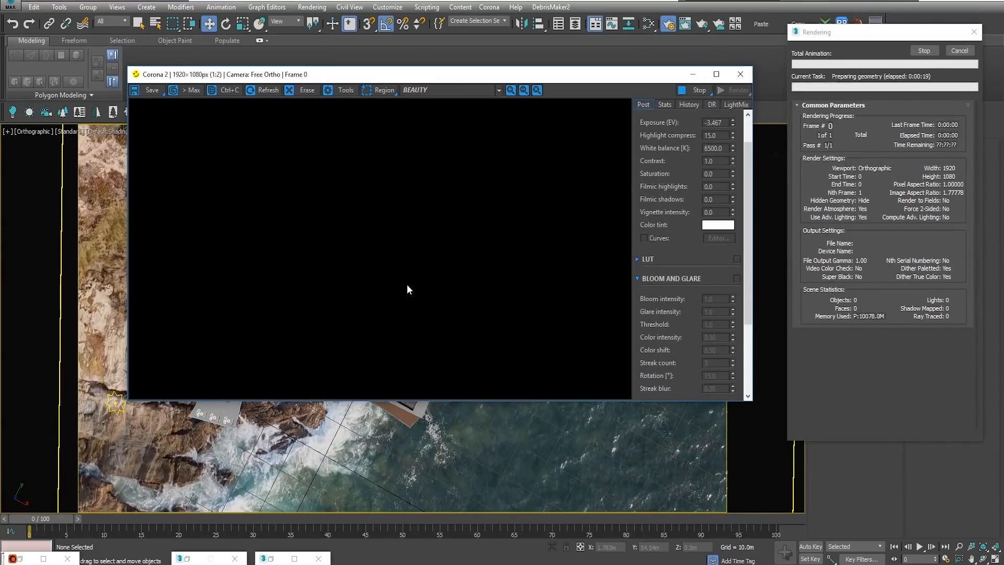
Start the Corona render of the top-down orthographic view at 1920×1080
key("alt+tab")
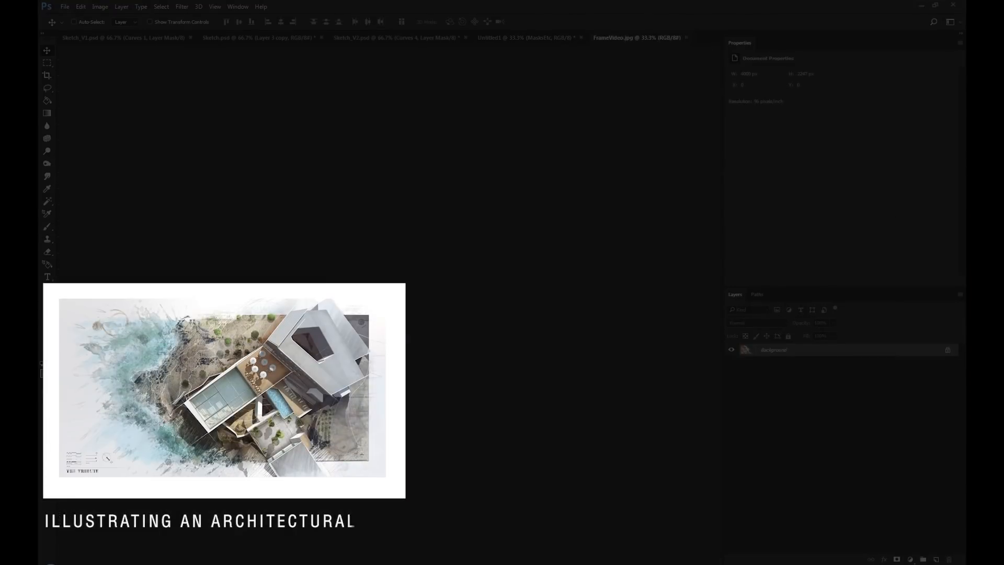
Switch to the Untitled1 document holding the render passes
left_click(524, 37)
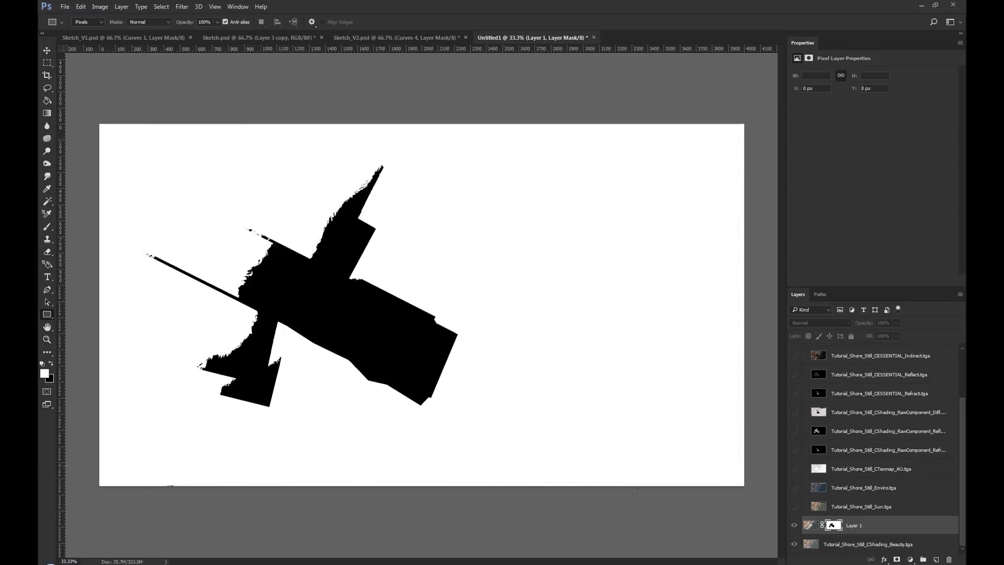
View the composite and refine the mask on the multiplied RawComponent_Diff Shadow layer
left_click(861, 506)
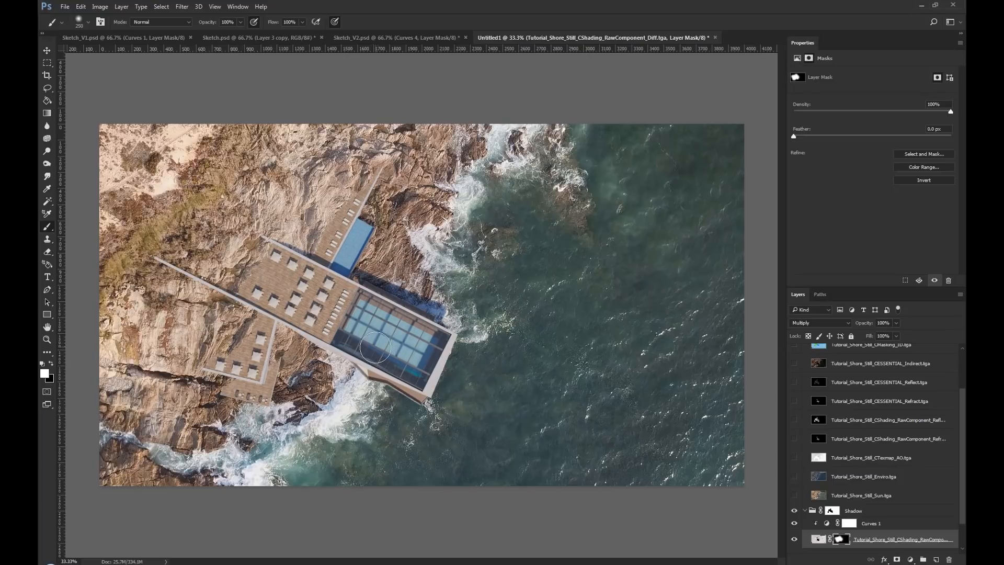
left_click(854, 510)
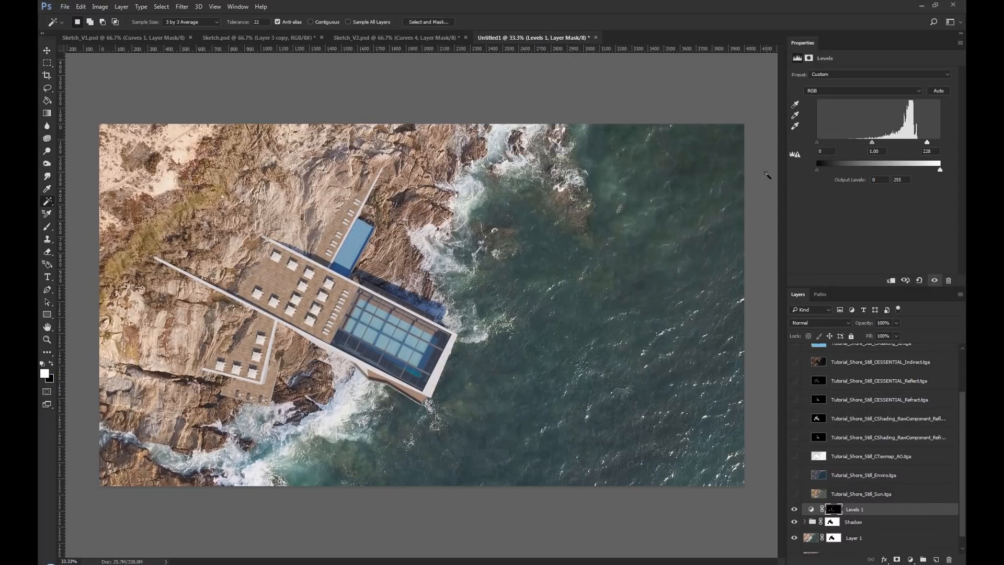
Add a Color Balance adjustment and push the midtones toward blue for a deeper sea
left_click(255, 37)
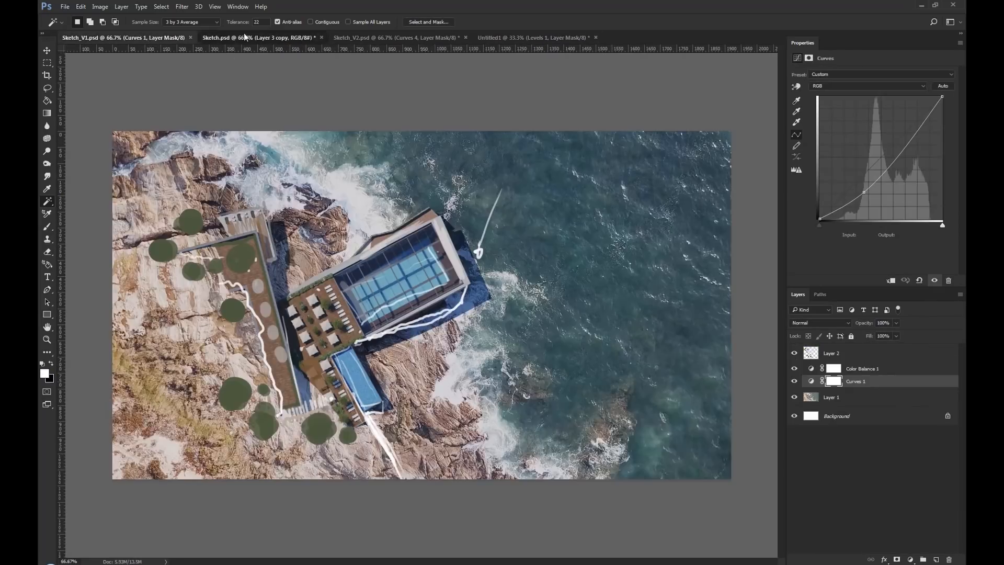
left_click(394, 36)
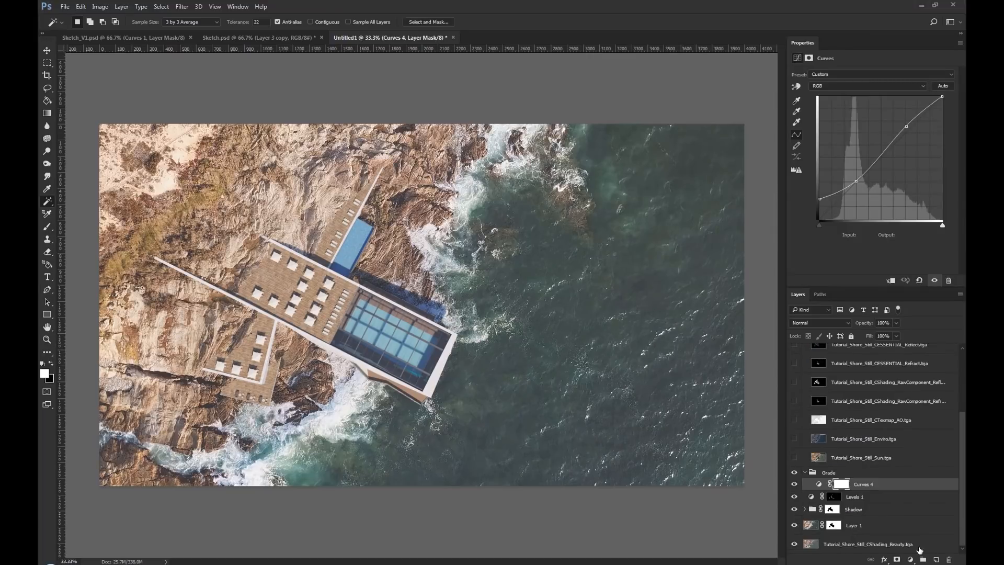
left_click(46, 89)
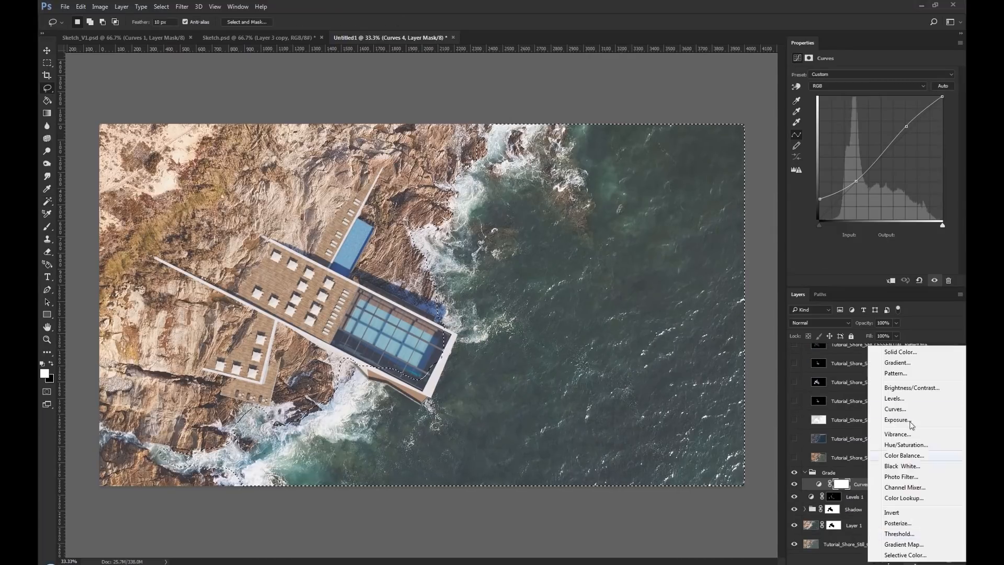
left_click(904, 455)
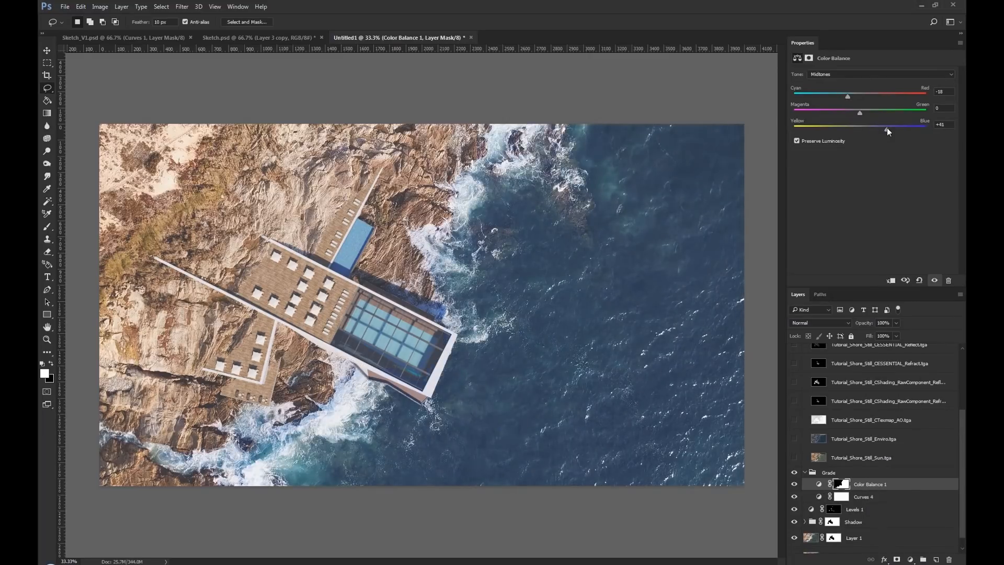
left_click(841, 483)
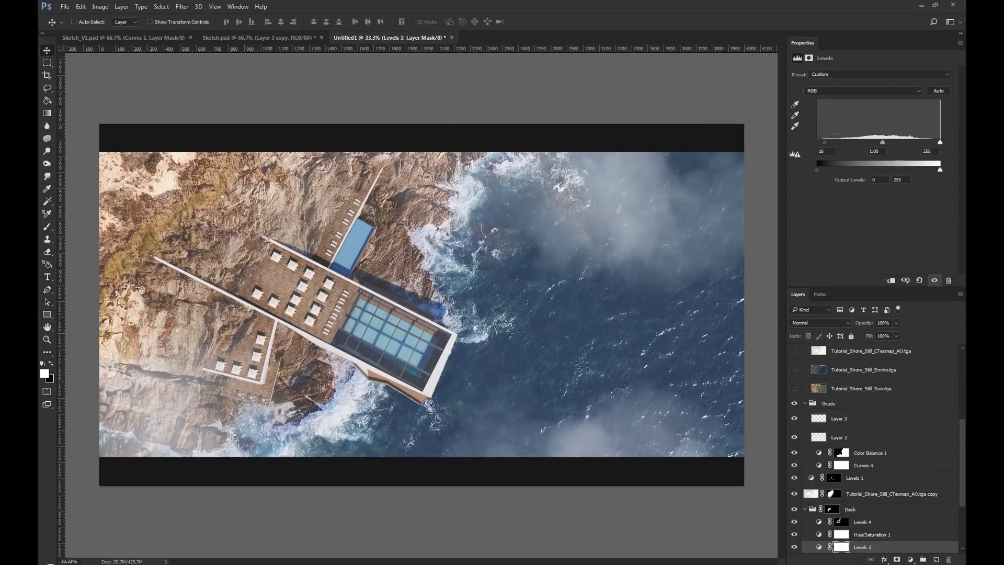
Darken the cloud layer with Levels, compare grading, then add Curves above the cloud Levels
left_click(870, 452)
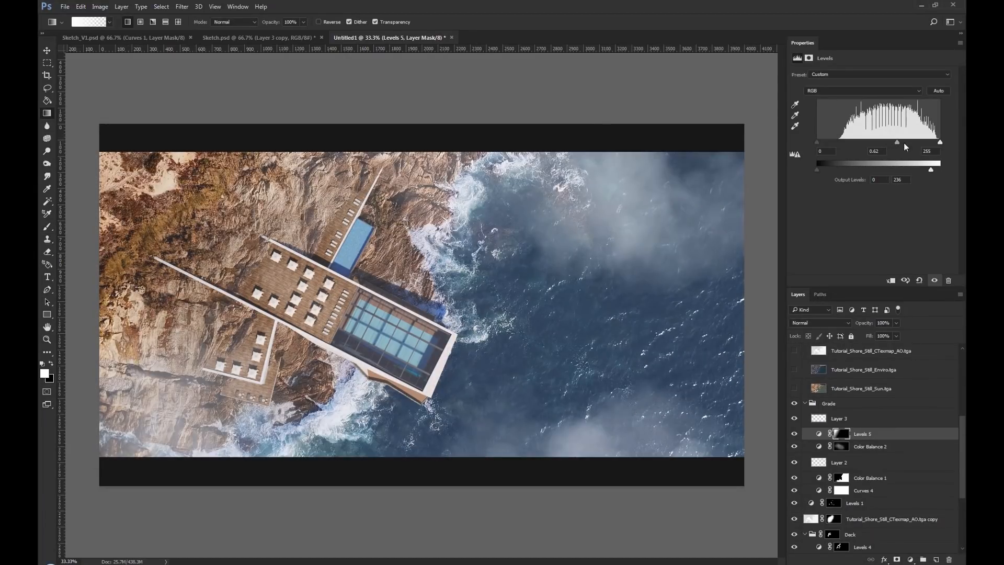
left_click(862, 453)
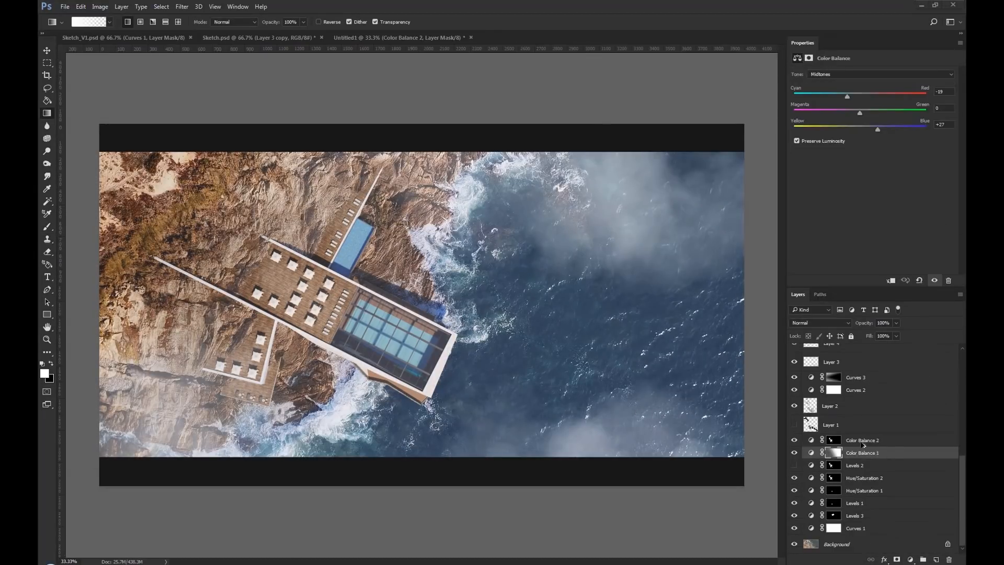
left_click(871, 440)
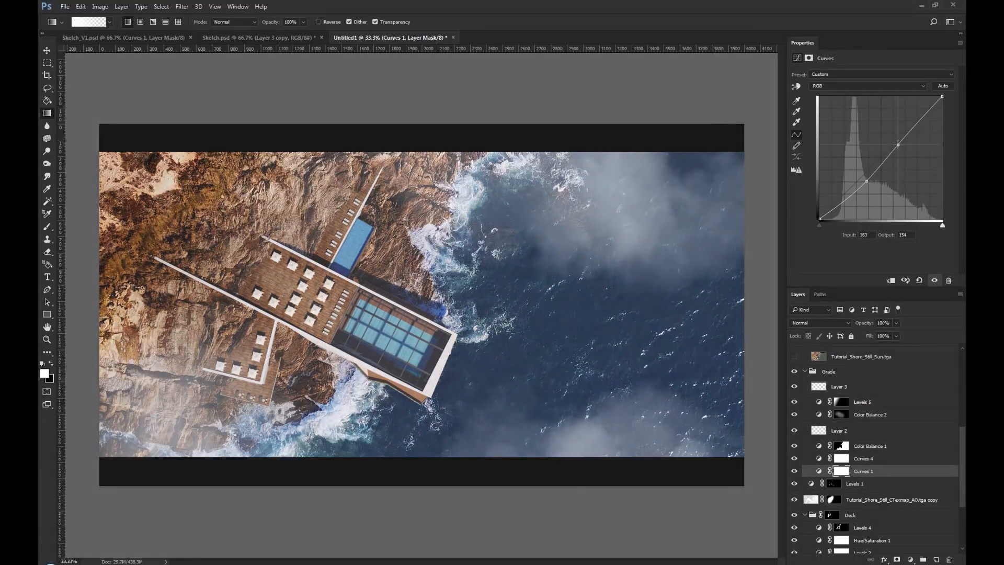
left_click(870, 445)
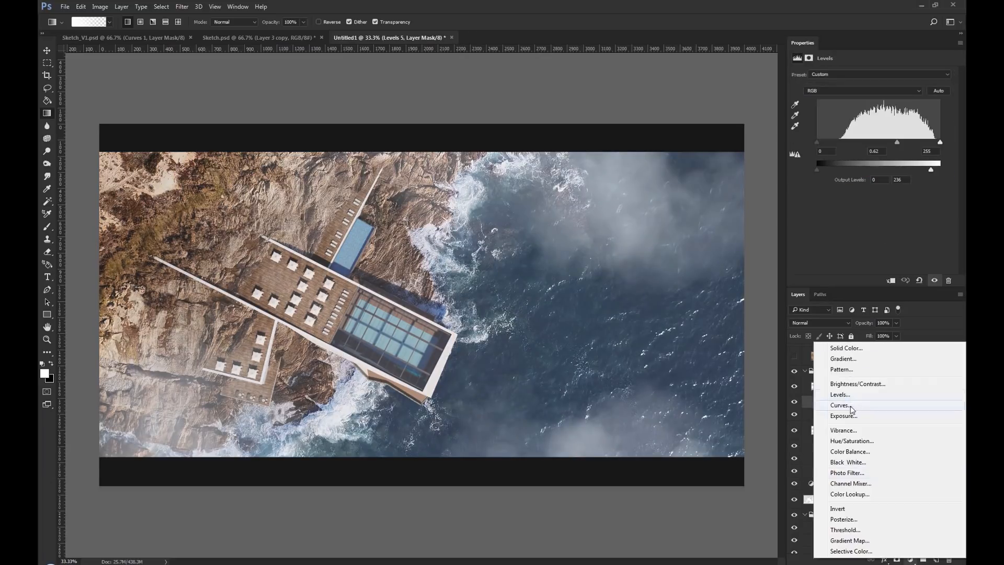
left_click(840, 405)
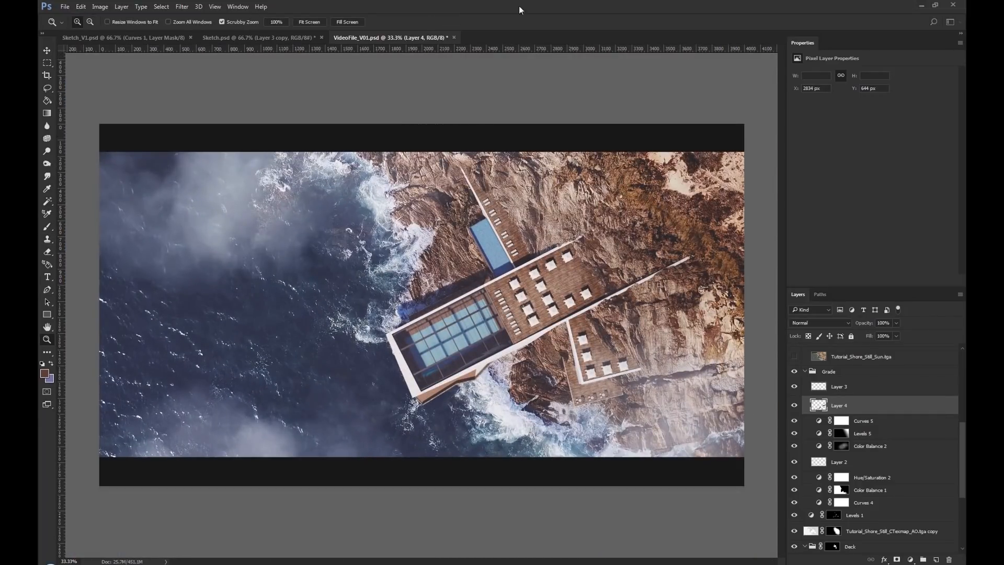
Add a Color Balance in the Deck group and shift its midtones slightly toward blue
left_click(862, 420)
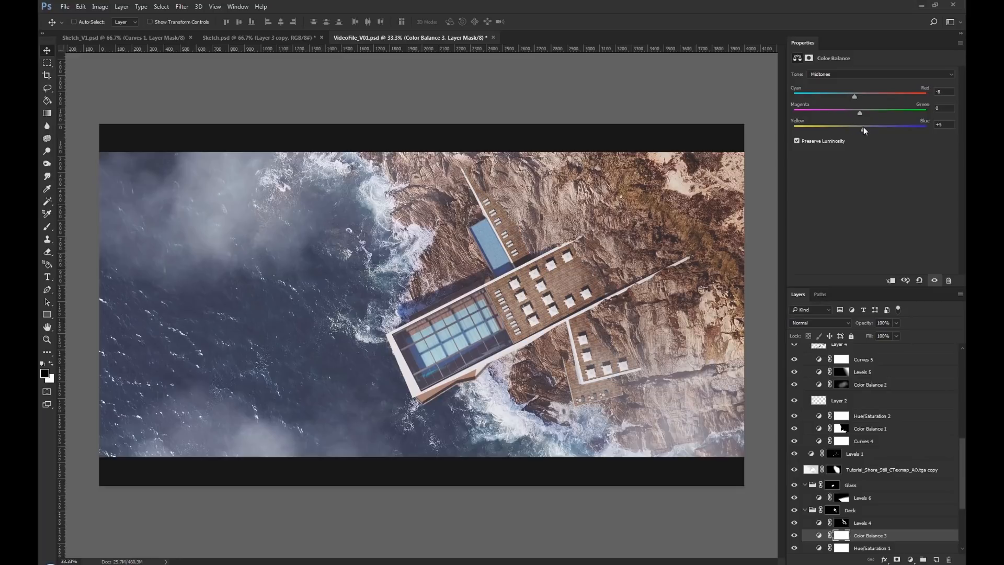
left_click_drag(862, 126, 871, 126)
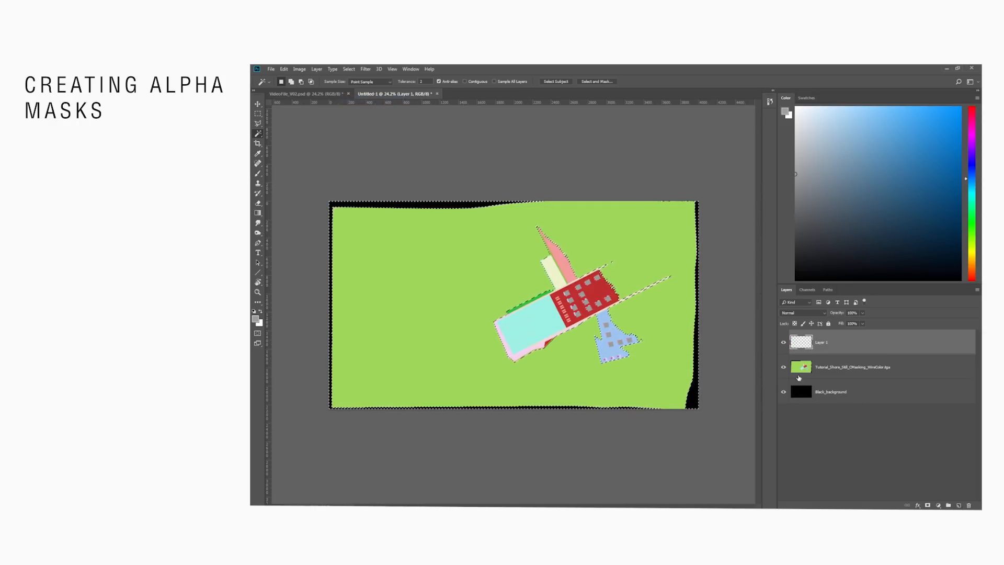
Fill the villa selection white over a black fill and rename the layer Villa_Mask
left_click(283, 69)
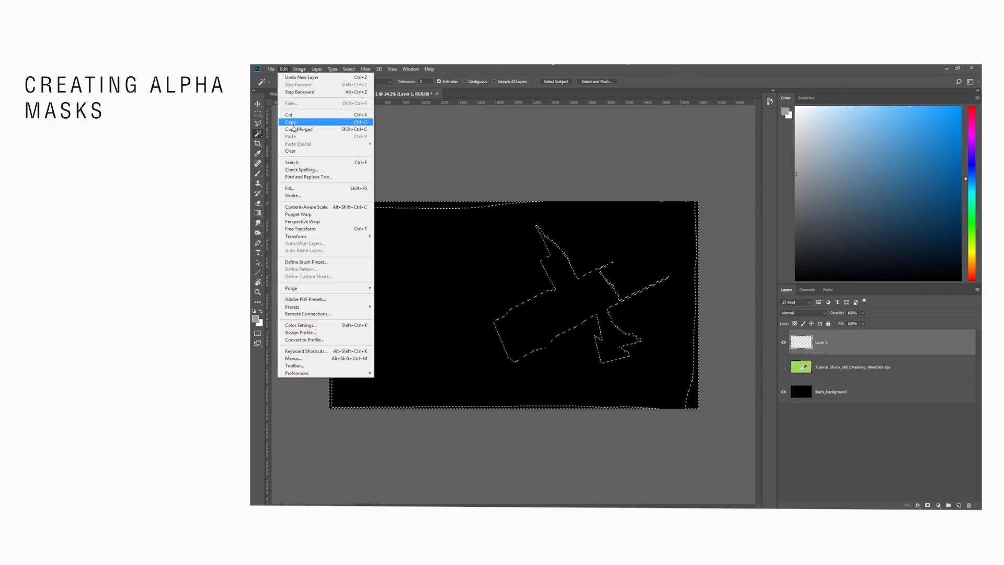
left_click(289, 188)
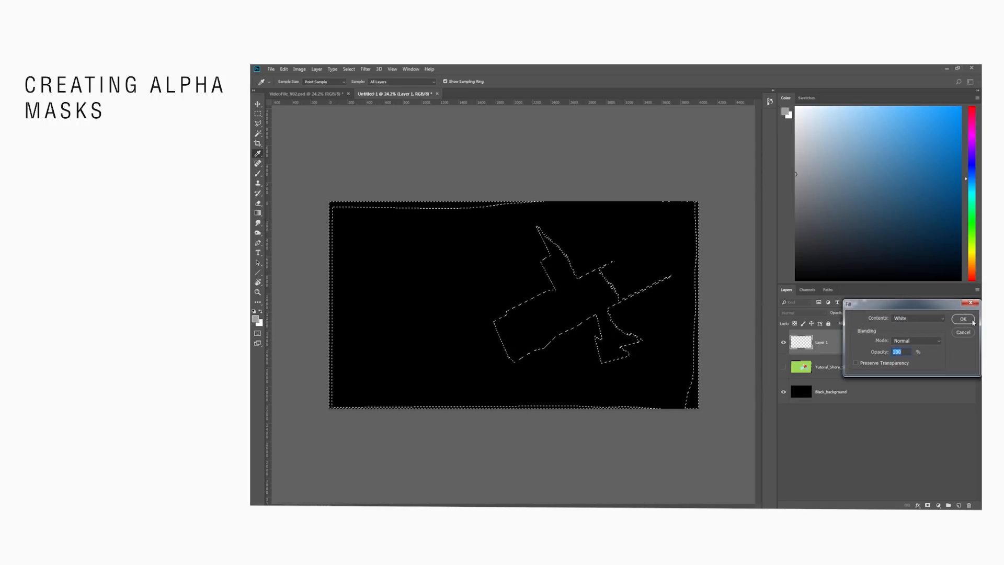
left_click(963, 319)
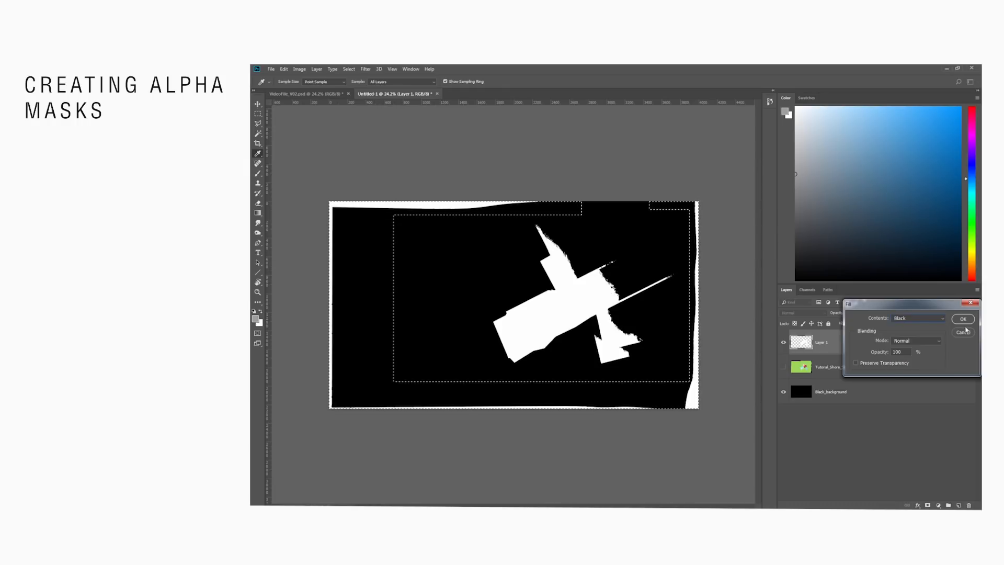
left_click(963, 319)
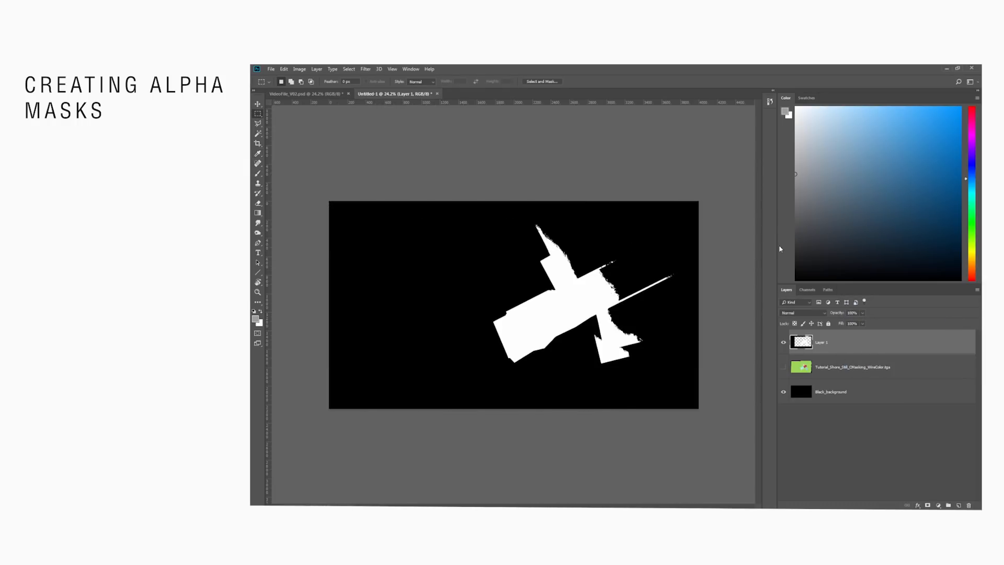
double_click(820, 342)
type("Villa_Mask")
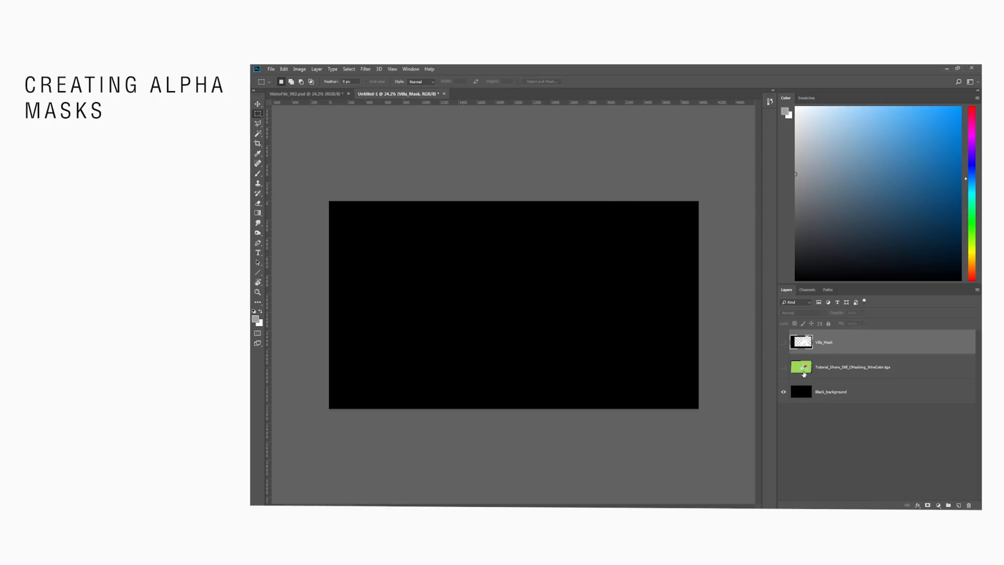
left_click(781, 367)
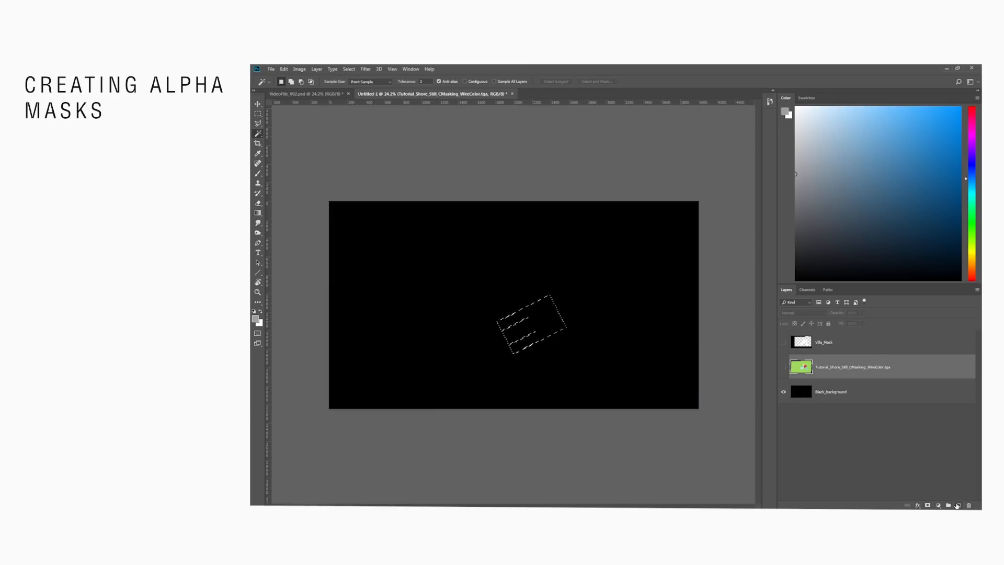
Fill the glass selection white on a new Glass_Mask layer, then set up a stroke on another layer
left_click(283, 68)
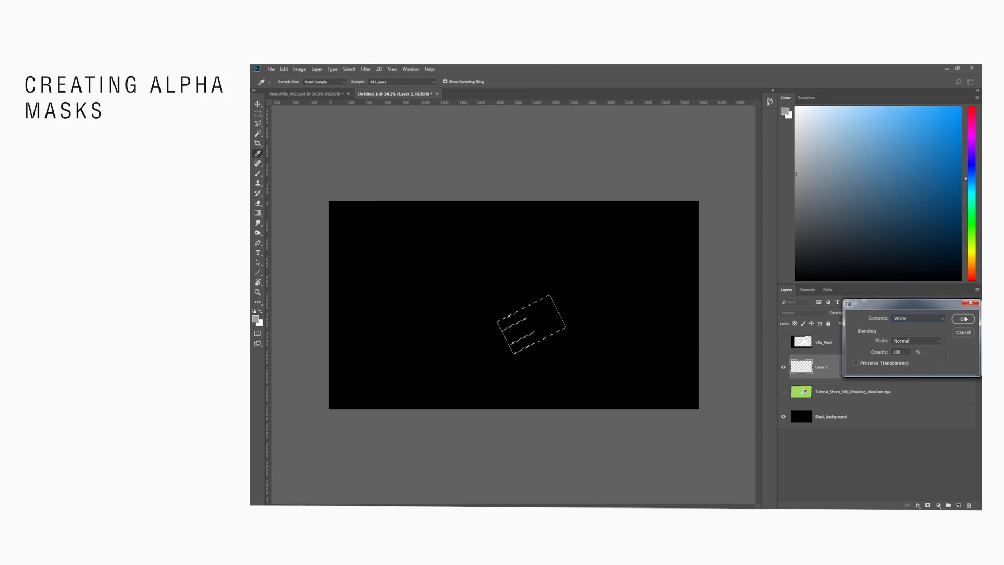
left_click(963, 318)
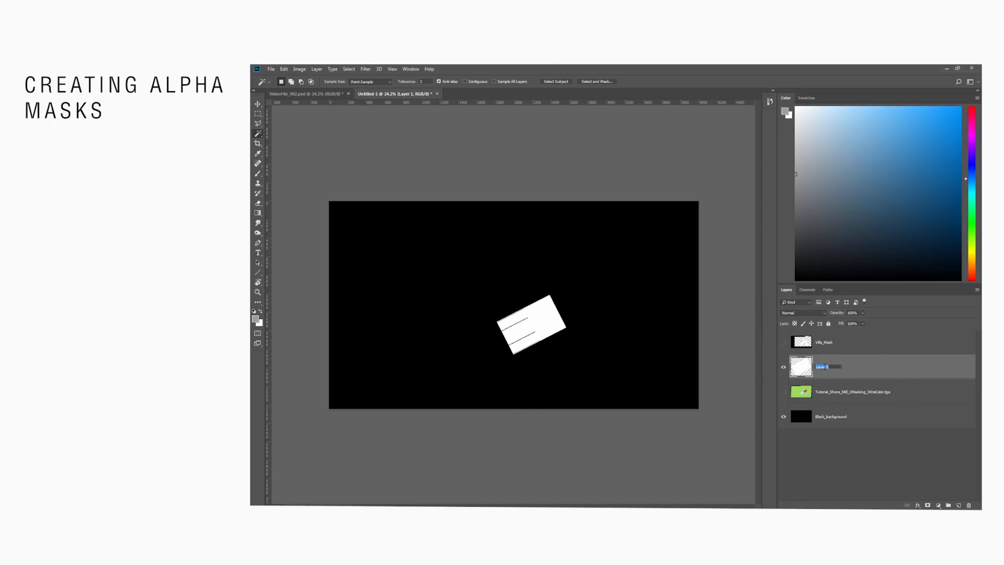
type("Glass_Mask")
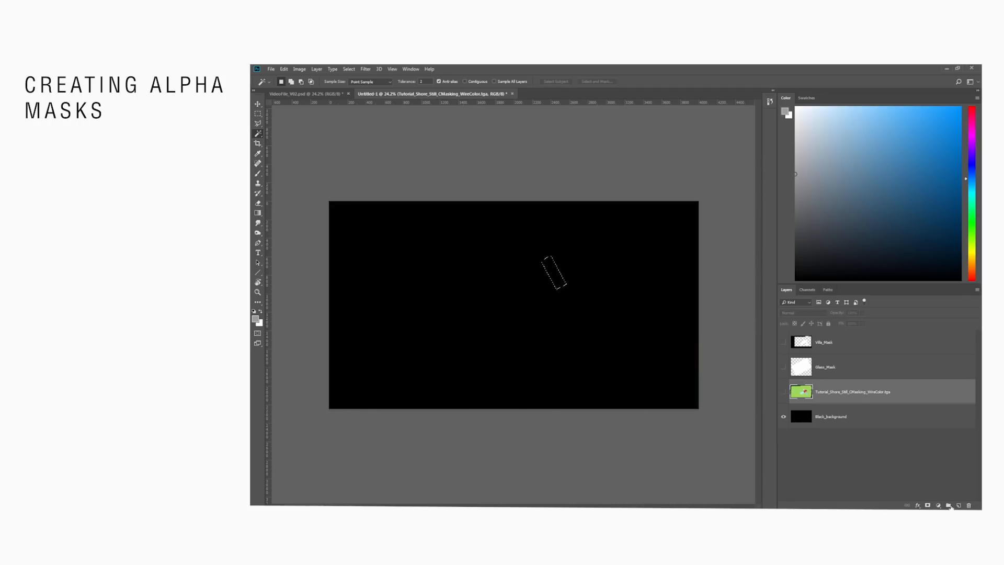
left_click(283, 69)
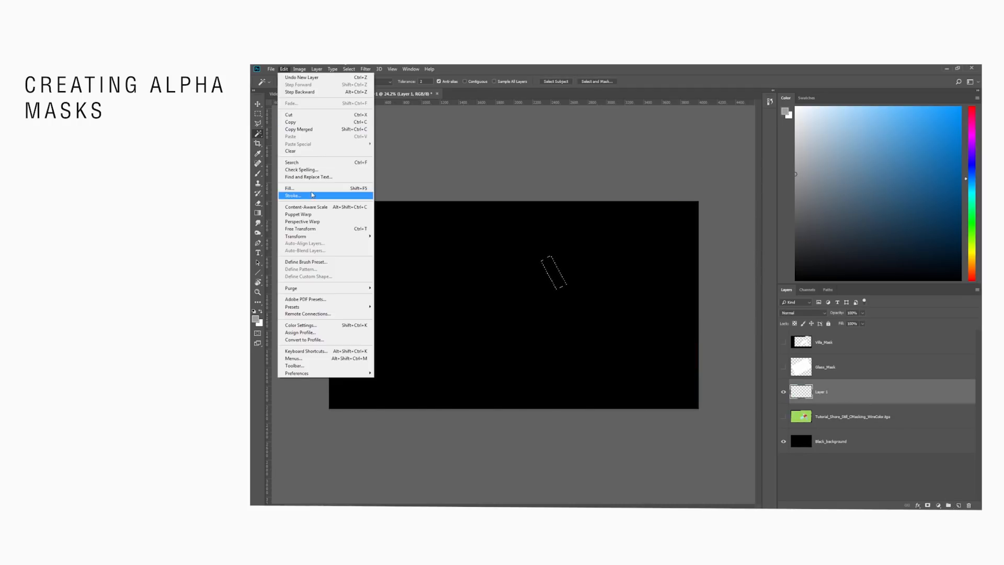
left_click(289, 187)
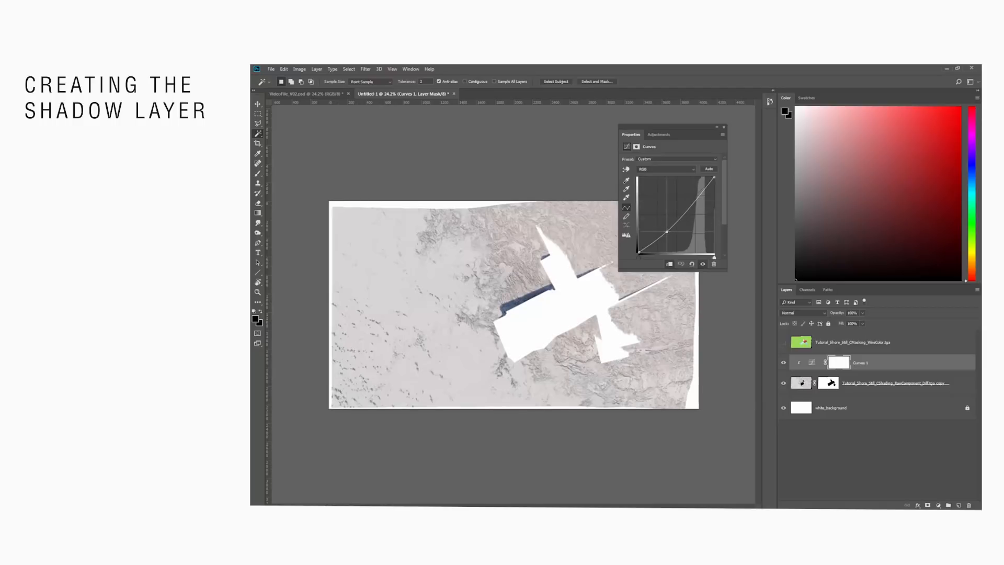
Brighten the shadow render with Curves and paint its mask to fade the terrain to white
left_click_drag(677, 237, 693, 189)
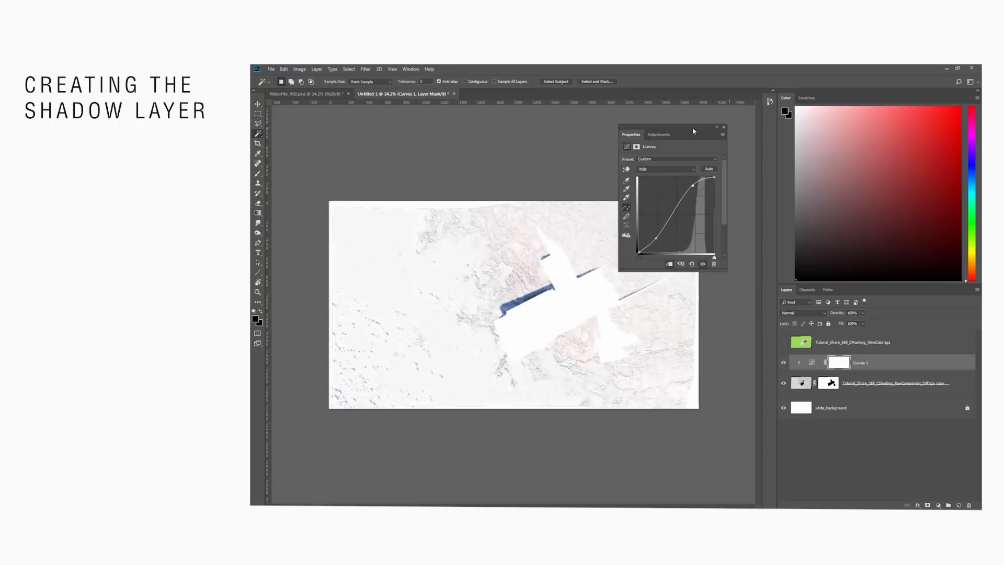
left_click(724, 128)
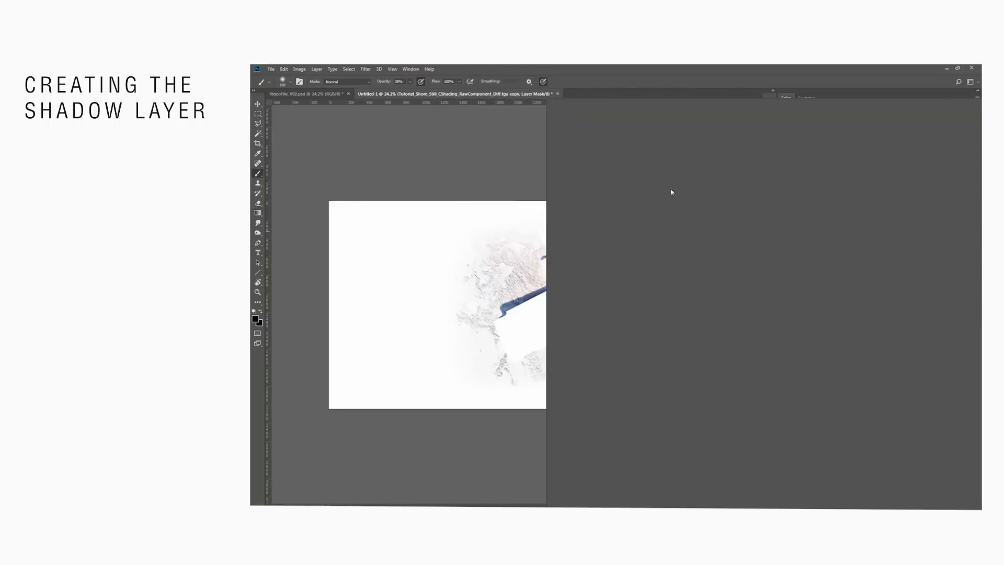
left_click(289, 82)
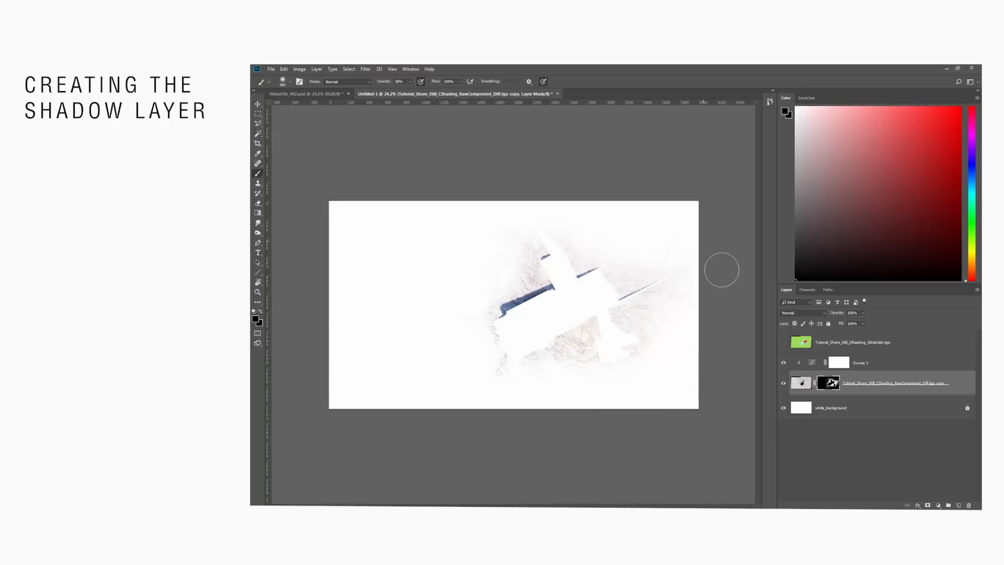
mouse_move(343, 167)
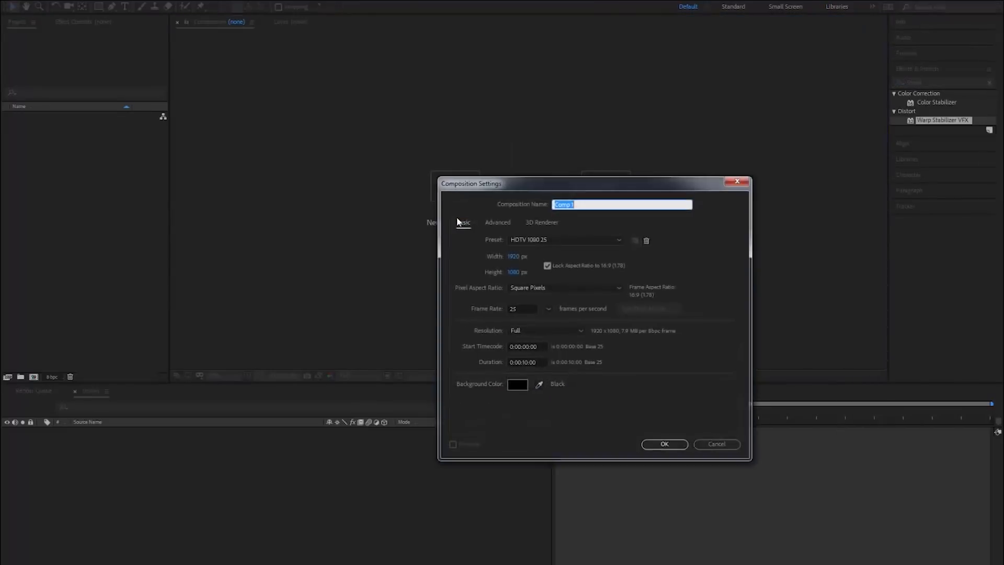
Create the Cinemagraph composition and add Drone_Footage.MP4 scaled to 50%
type("Cinemagraph")
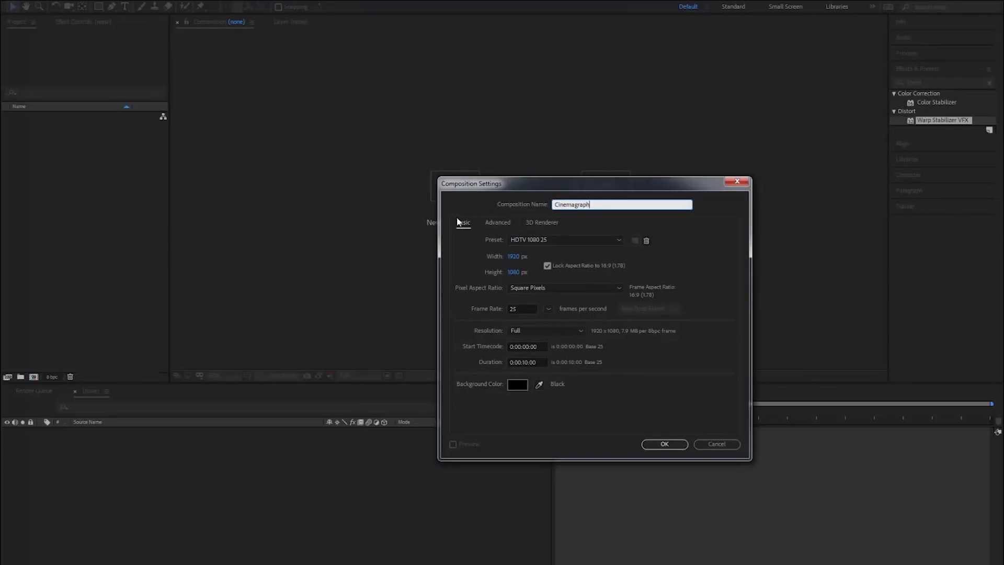
left_click(665, 444)
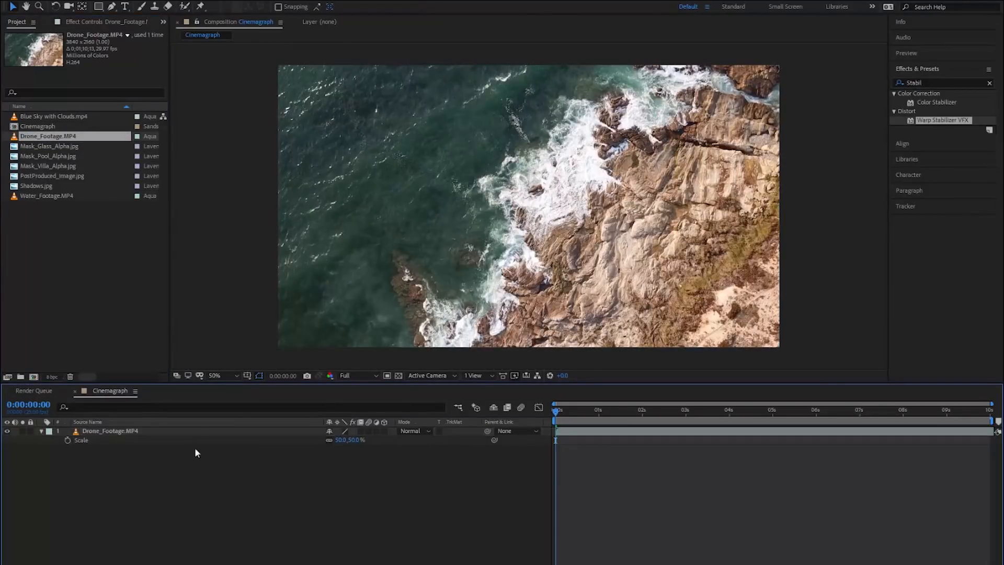
right_click(108, 431)
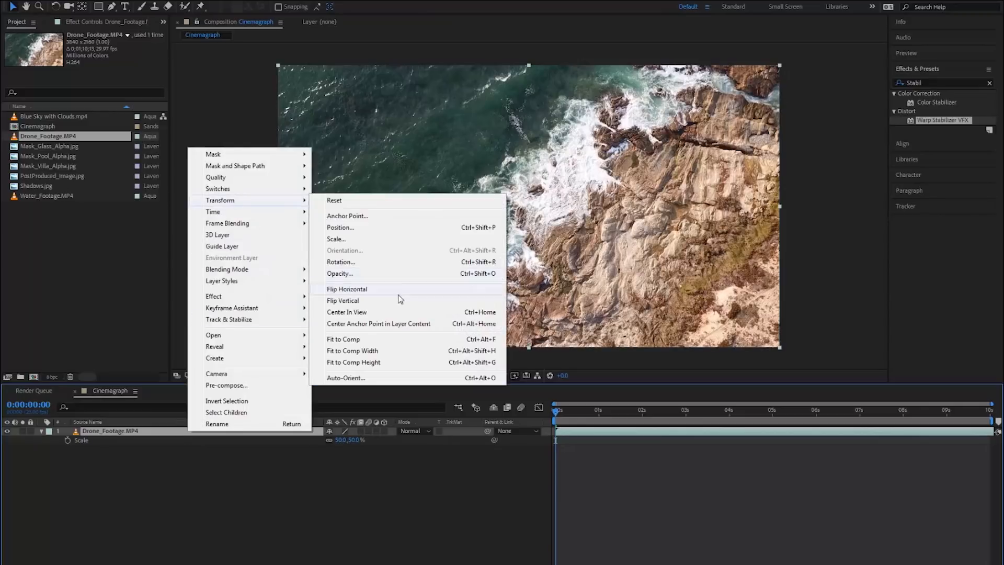
left_click(343, 301)
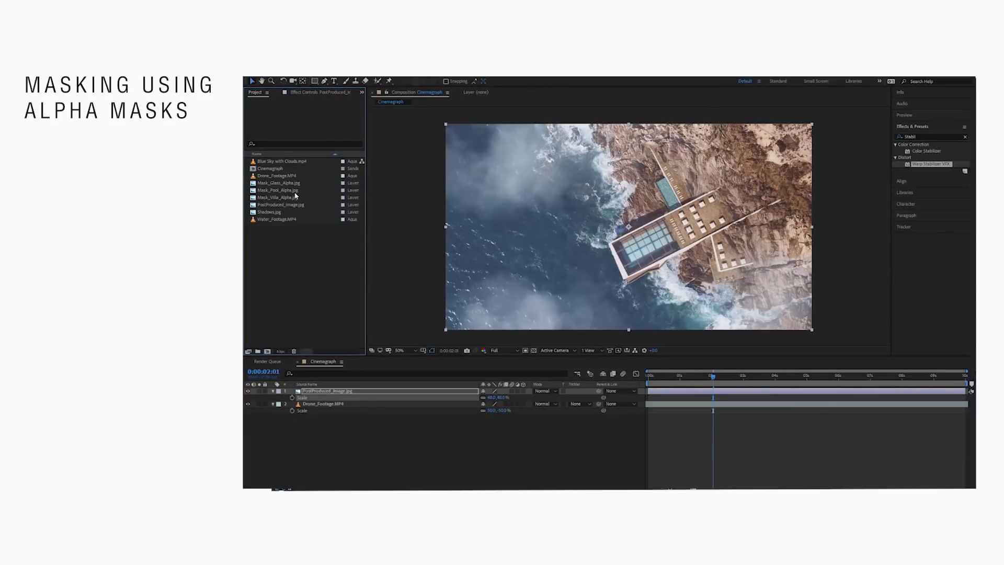
Luma-matte PostProduced_Image.jpg through Mask_Villa_Alpha.jpg so only the villa shows
left_click(278, 197)
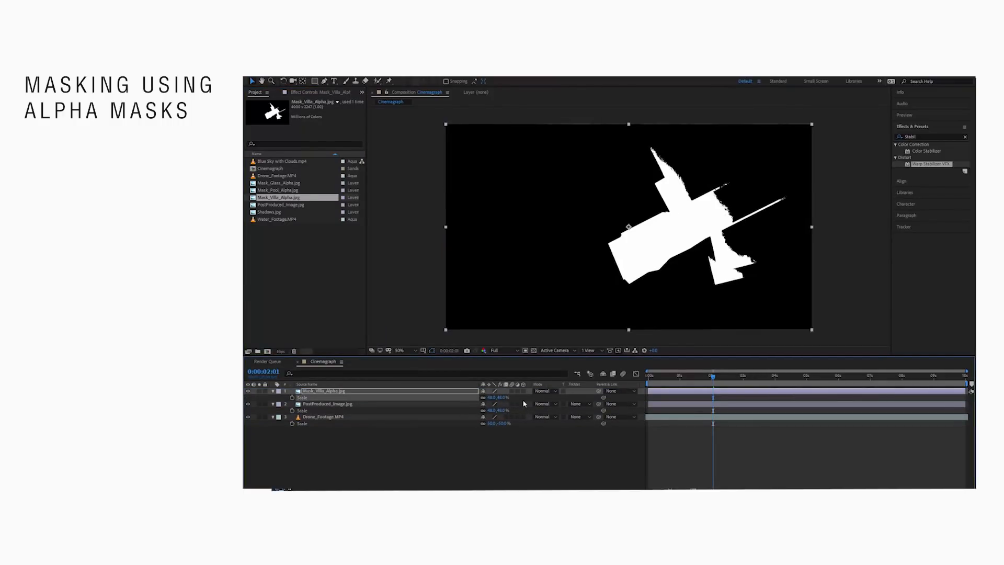
left_click(577, 403)
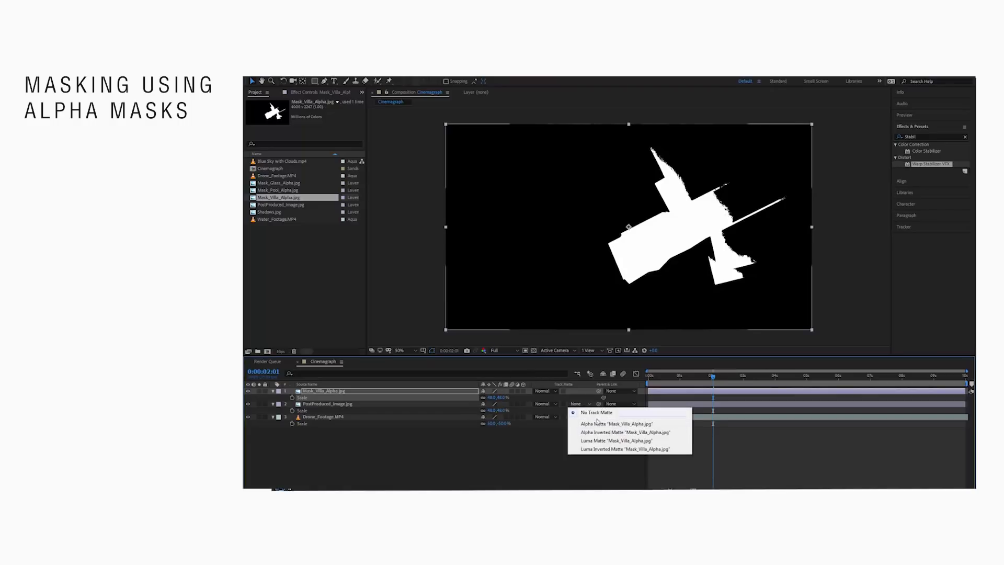
left_click(600, 440)
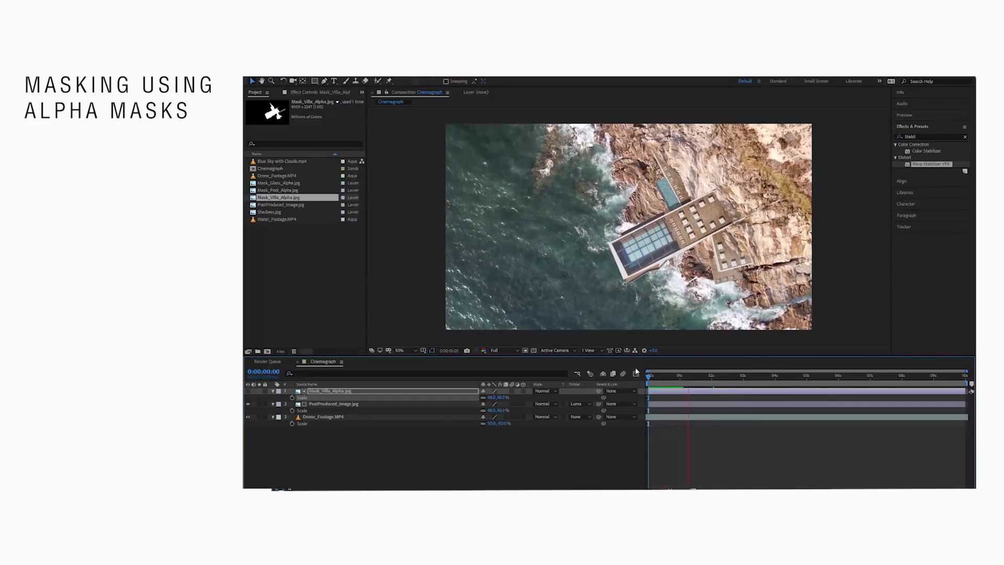
left_click(722, 376)
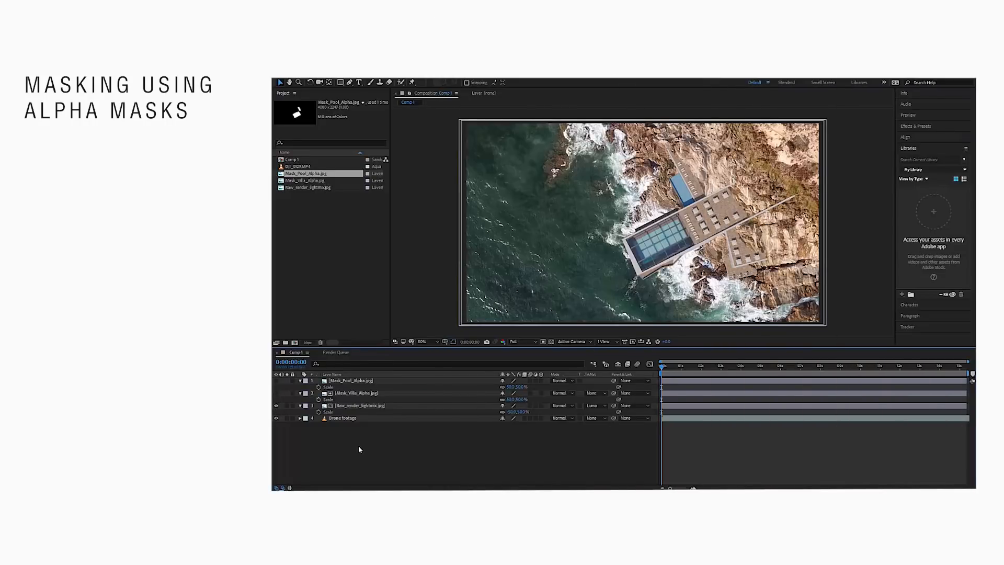
Add an adjustment layer with Lumetri Color and tweak its RGB curve
right_click(359, 449)
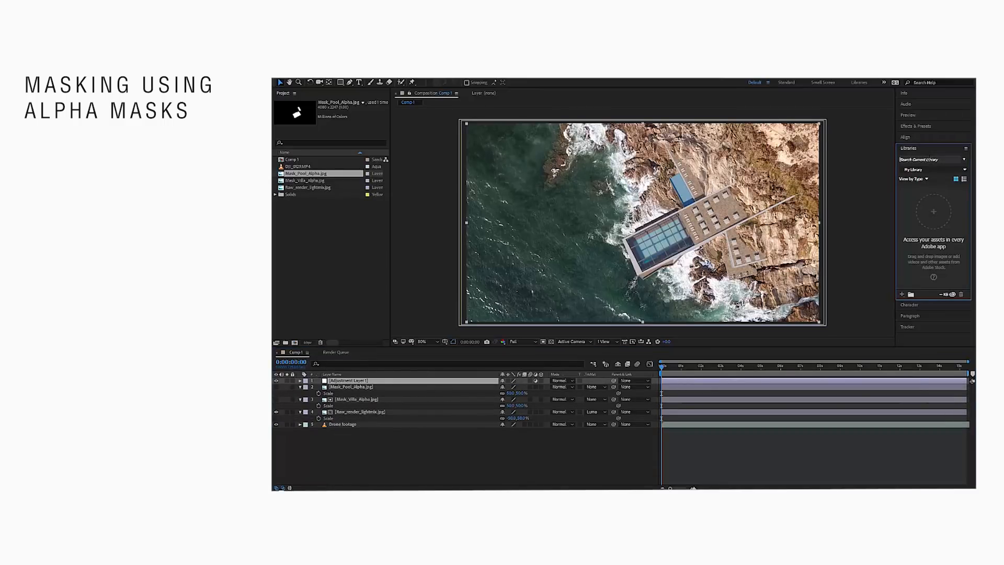
left_click(914, 125)
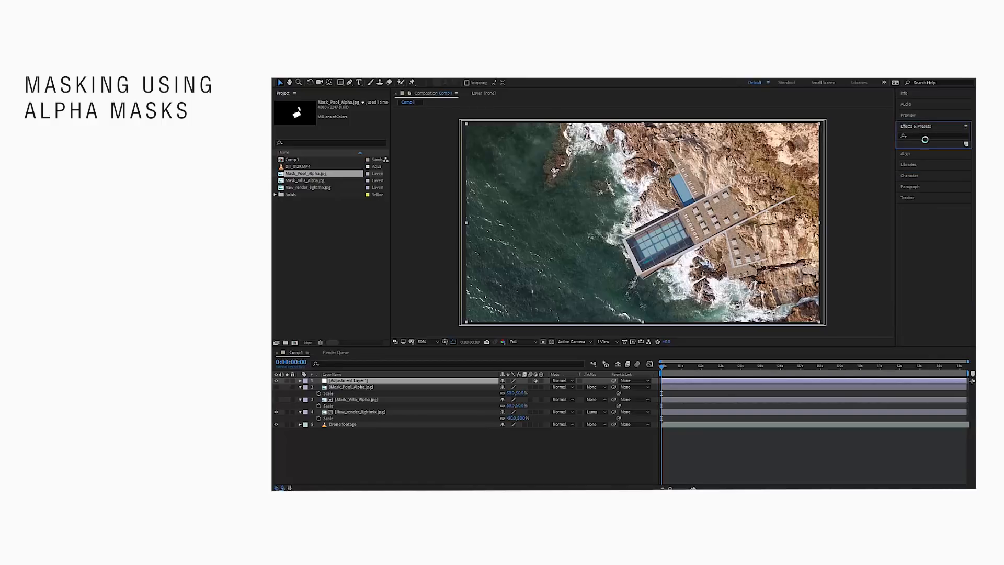
type("lumetri")
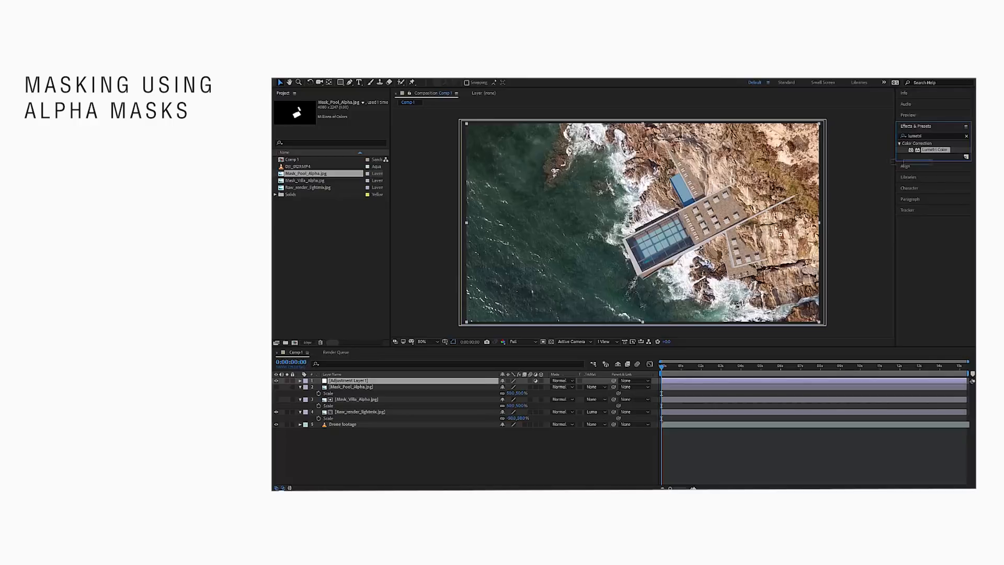
left_click(349, 380)
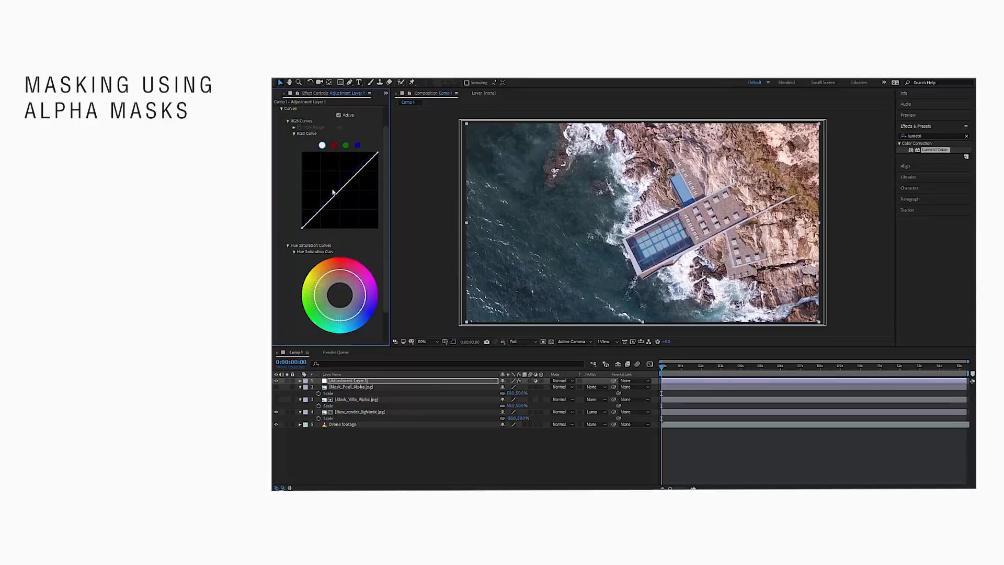
left_click_drag(338, 192, 339, 191)
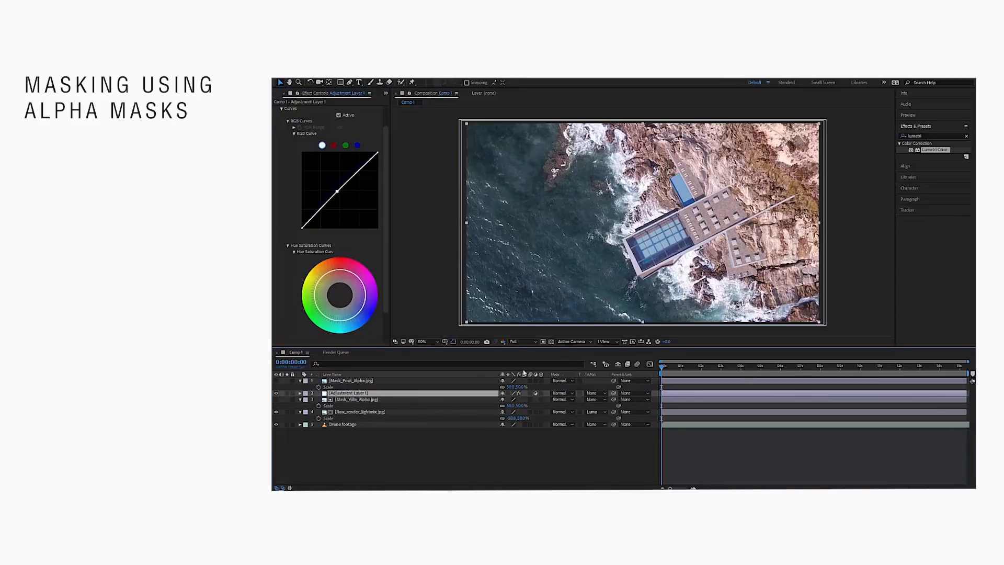
Luma-matte the adjustment layer through Mask_Pool_Alpha.jpg
left_click(276, 381)
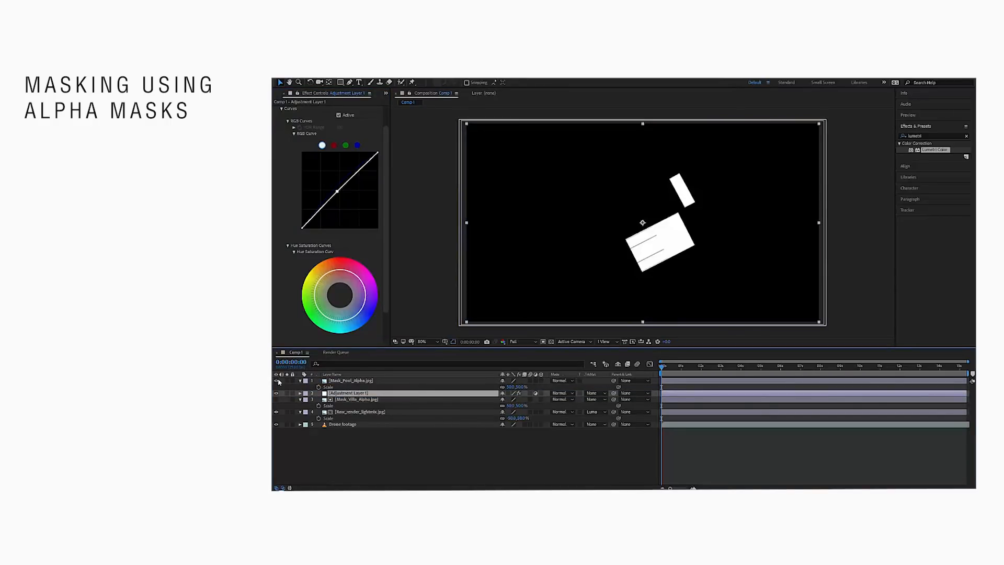
left_click(594, 393)
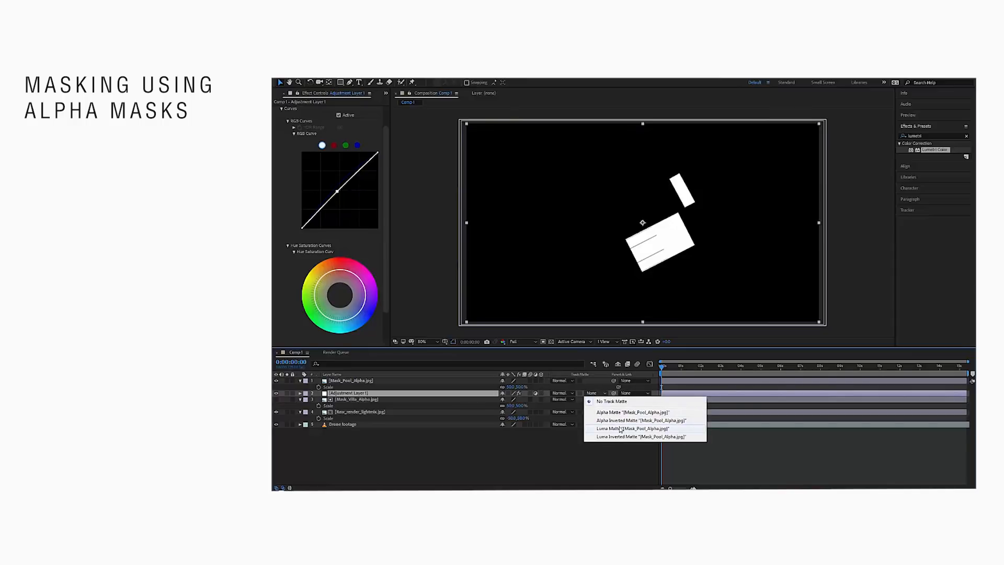
left_click(629, 428)
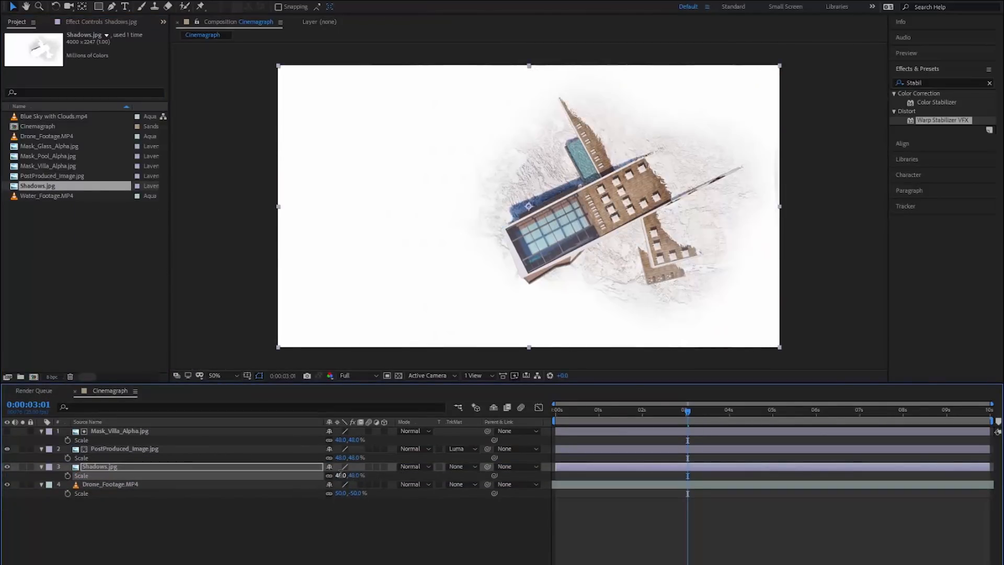
Set Shadows.jpg to Multiply blending and preview the darkened villa scene
left_click(412, 466)
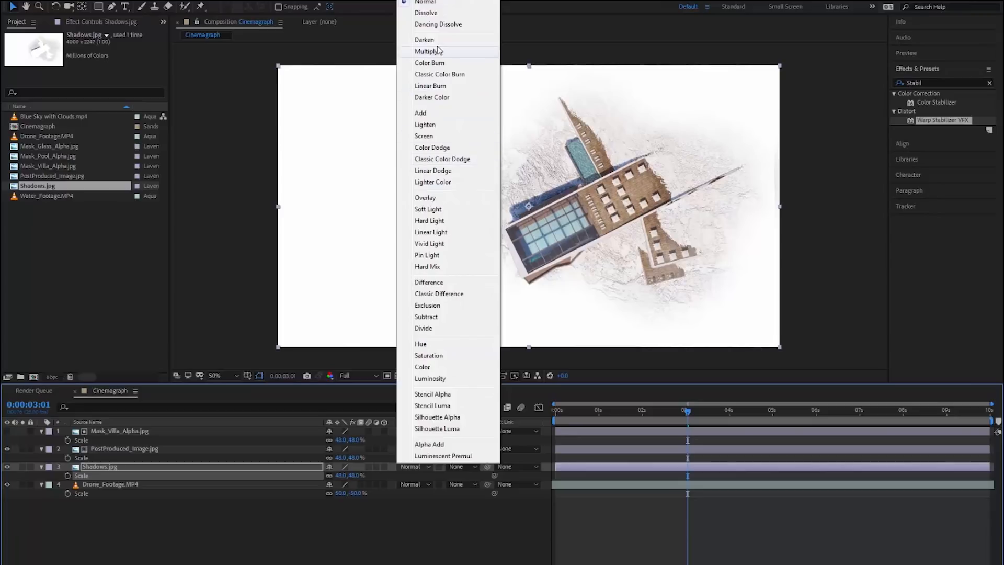
left_click(426, 51)
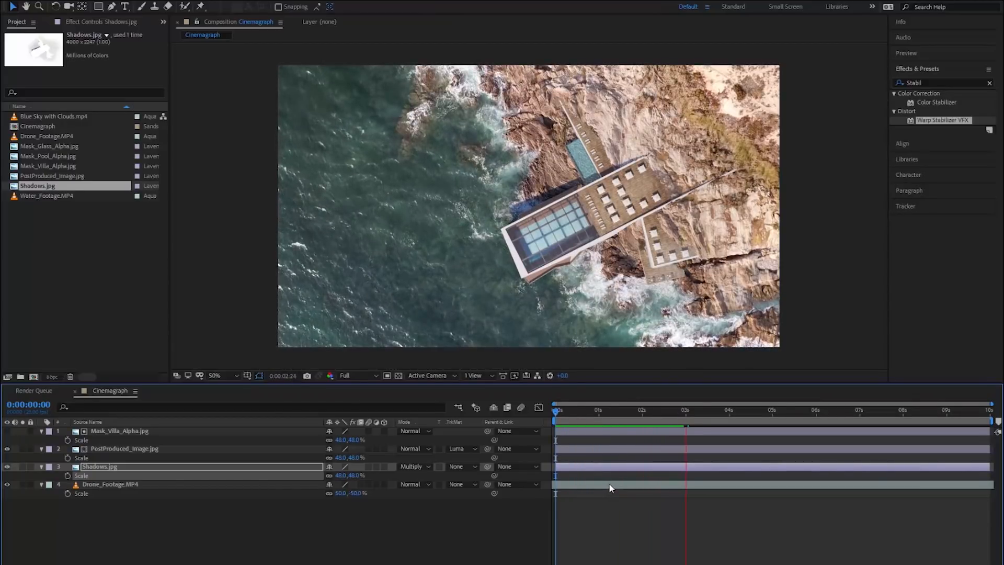
left_click(727, 410)
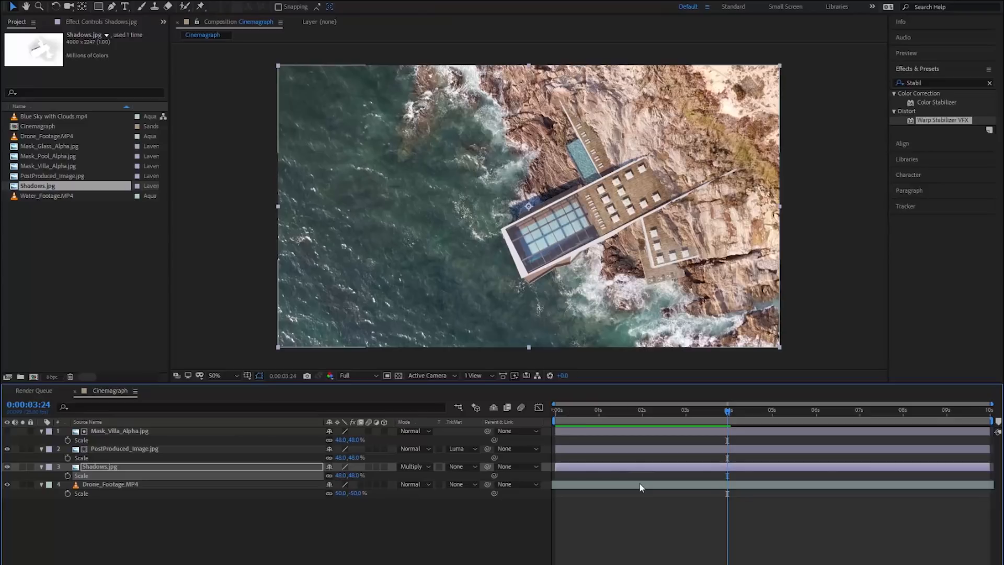
left_click(47, 166)
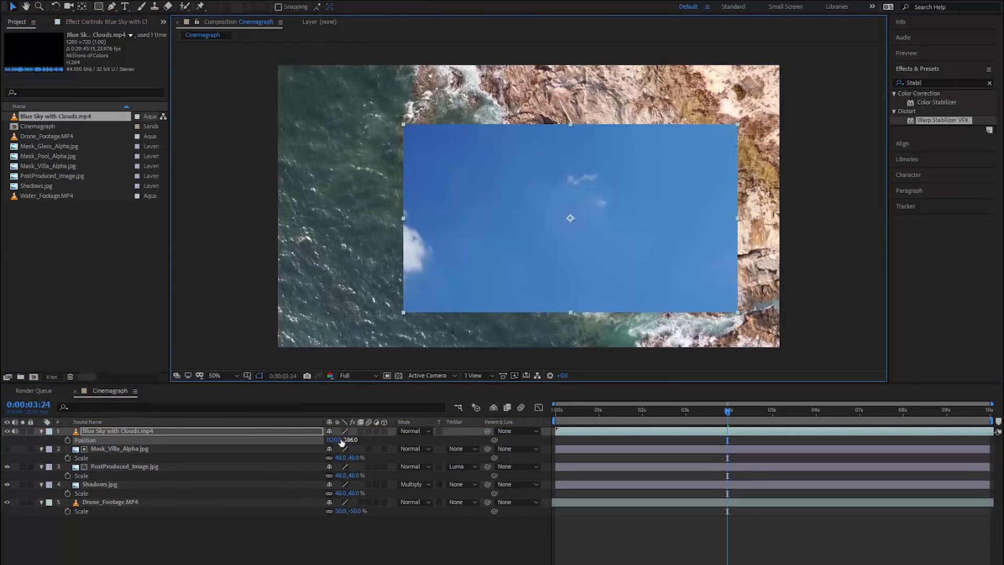
Position, rotate and time-stretch Blue Sky with Clouds.mp4 over the glass roof
left_click_drag(333, 439, 339, 433)
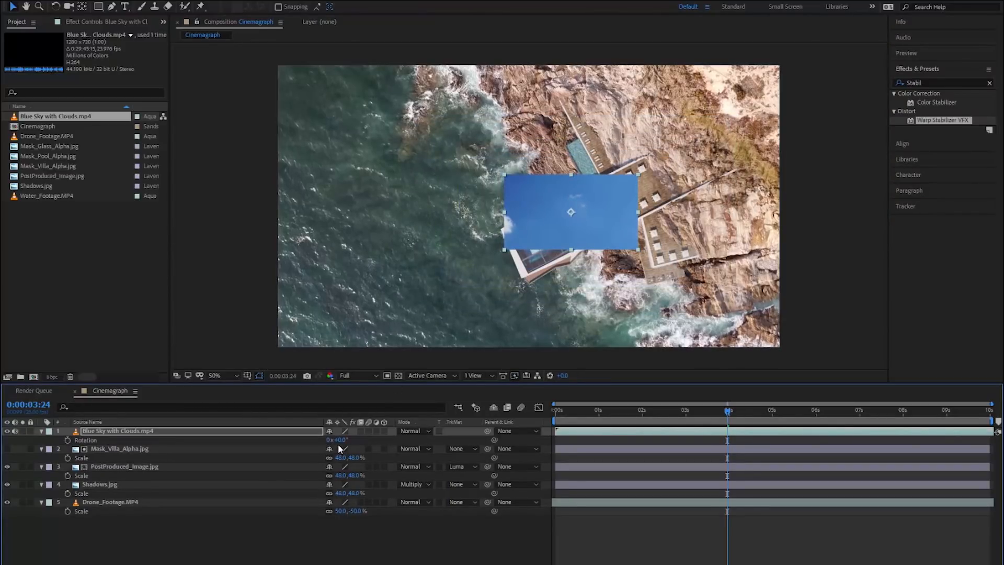
left_click_drag(338, 440, 345, 439)
type("0:2:47:10")
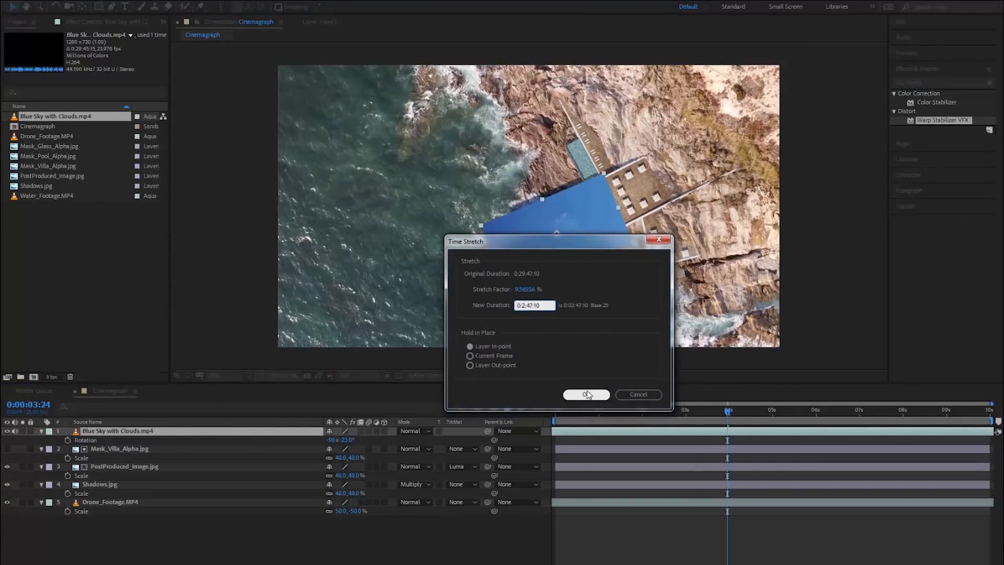
left_click(585, 394)
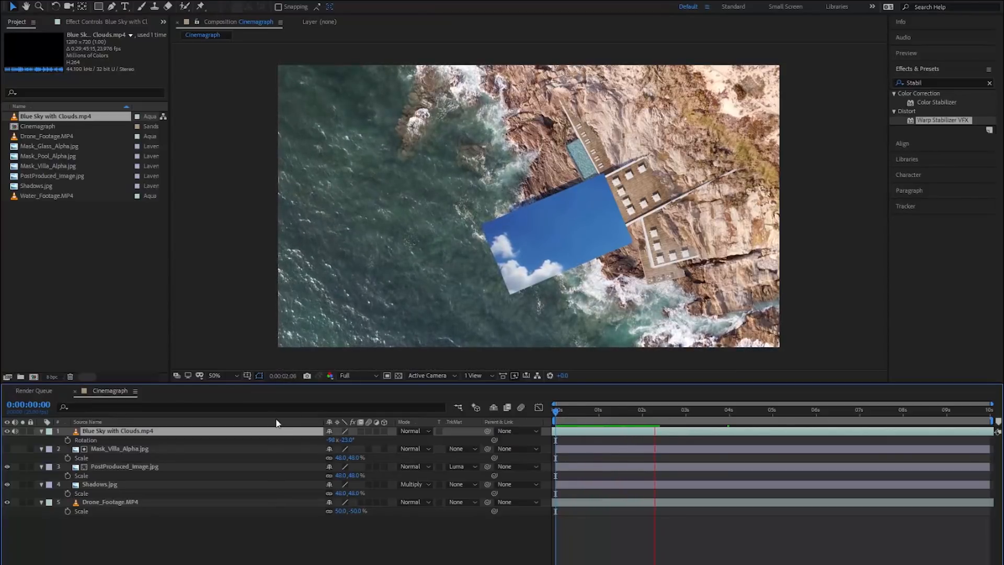
left_click(692, 409)
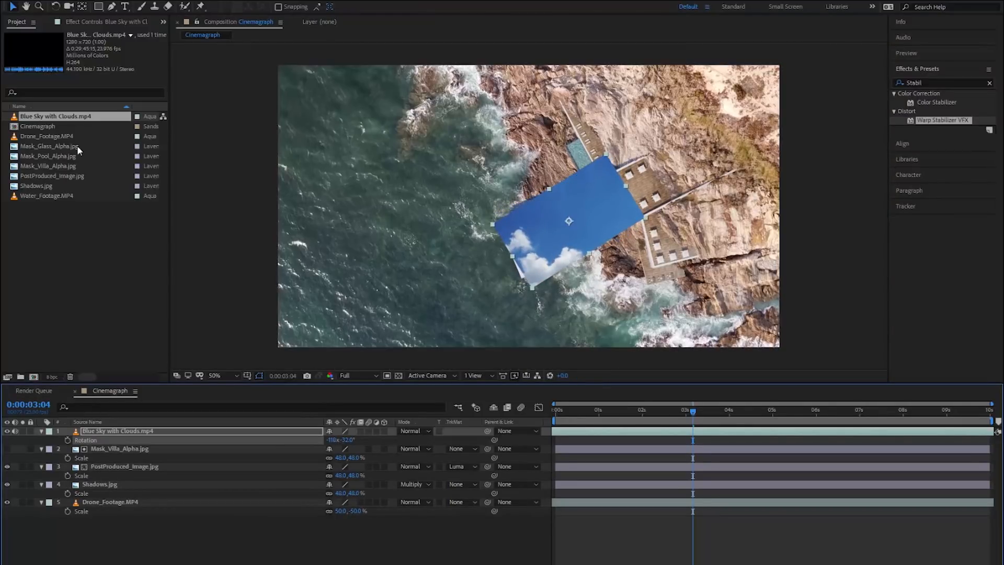
Add Mask_Glass_Alpha.jpg above the sky clip and luma-matte the sky through it
left_click(47, 165)
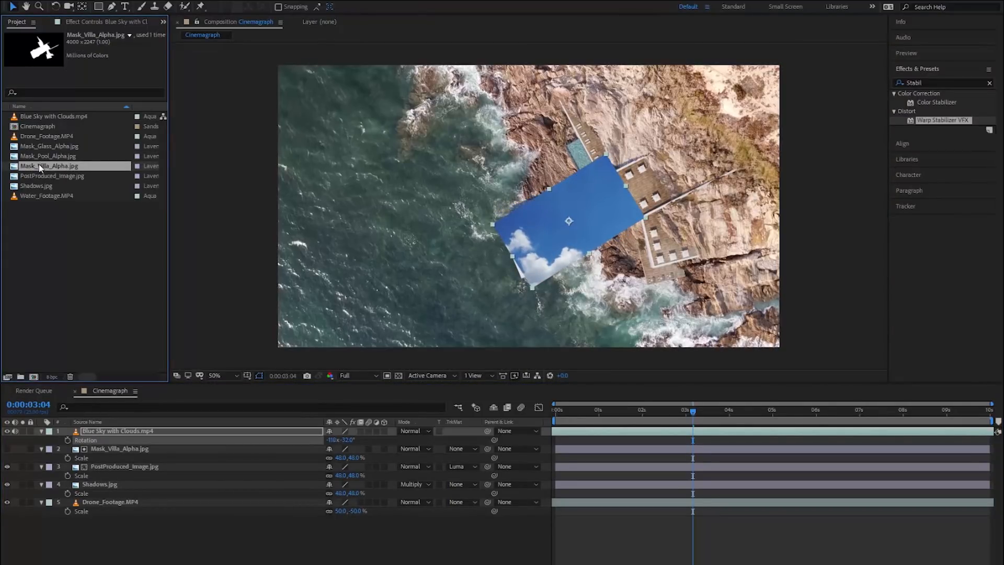
left_click(49, 146)
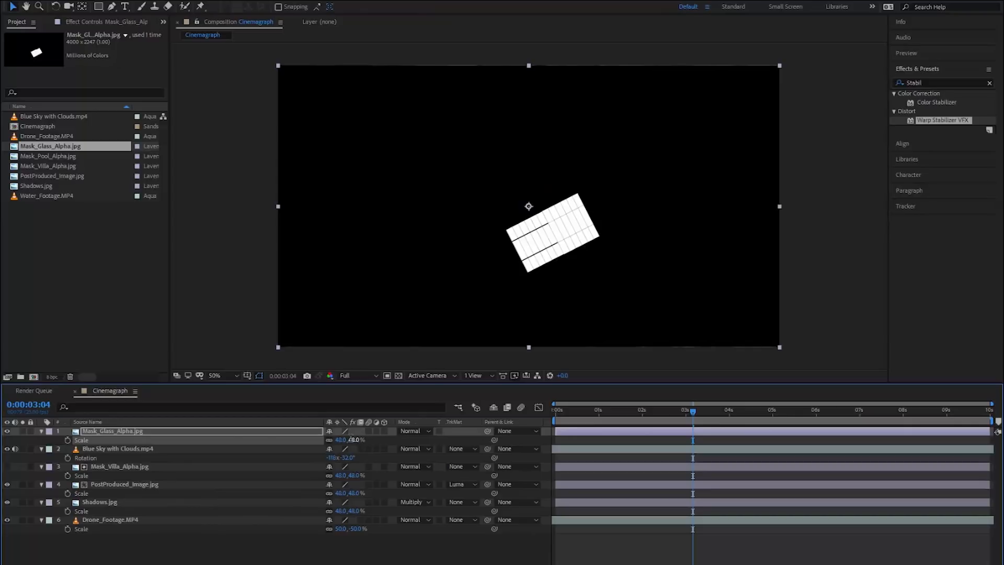
left_click(117, 449)
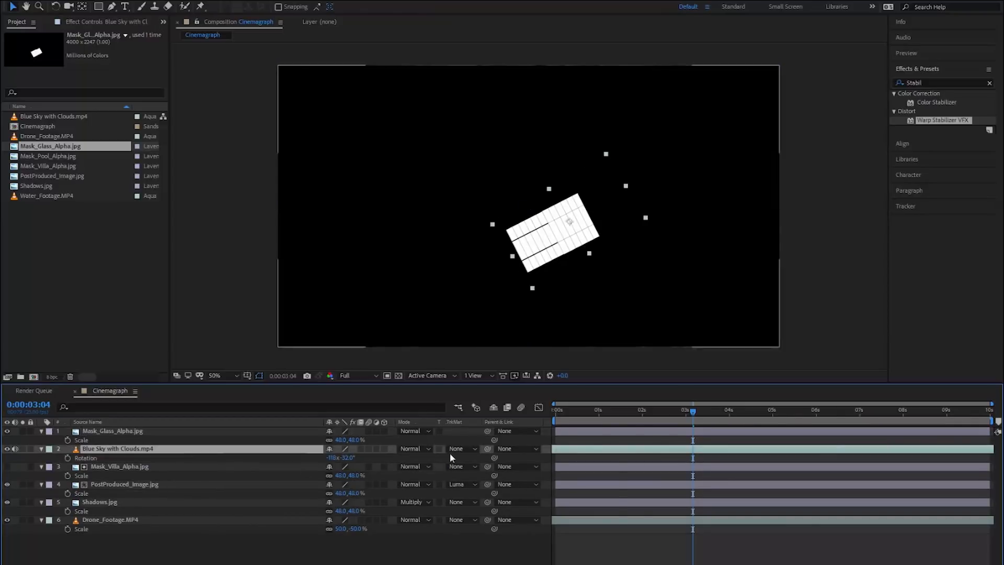
left_click(460, 449)
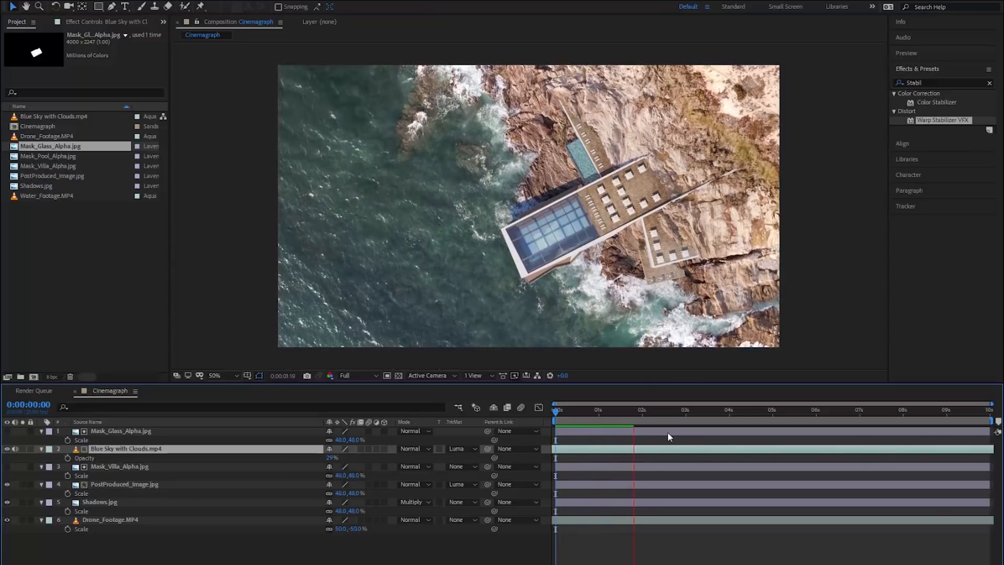
Lower the sky clip to 29% opacity and preview the faint glass reflection
left_click(641, 410)
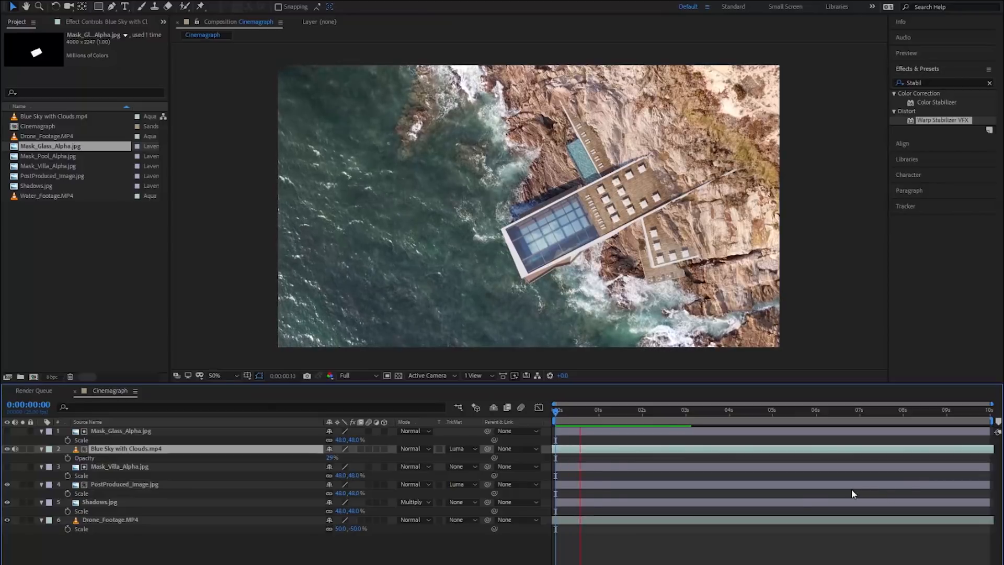
left_click(659, 409)
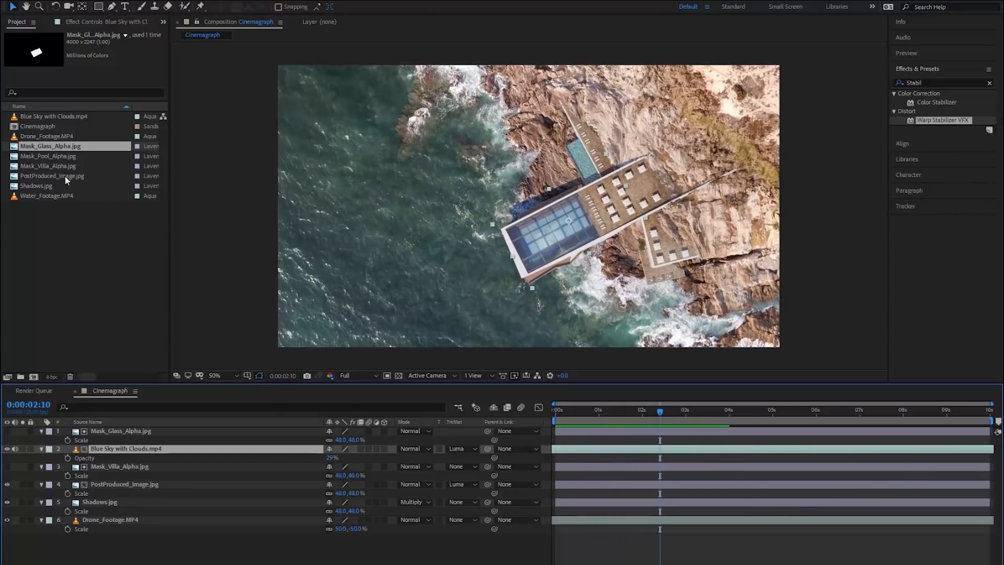
left_click(38, 136)
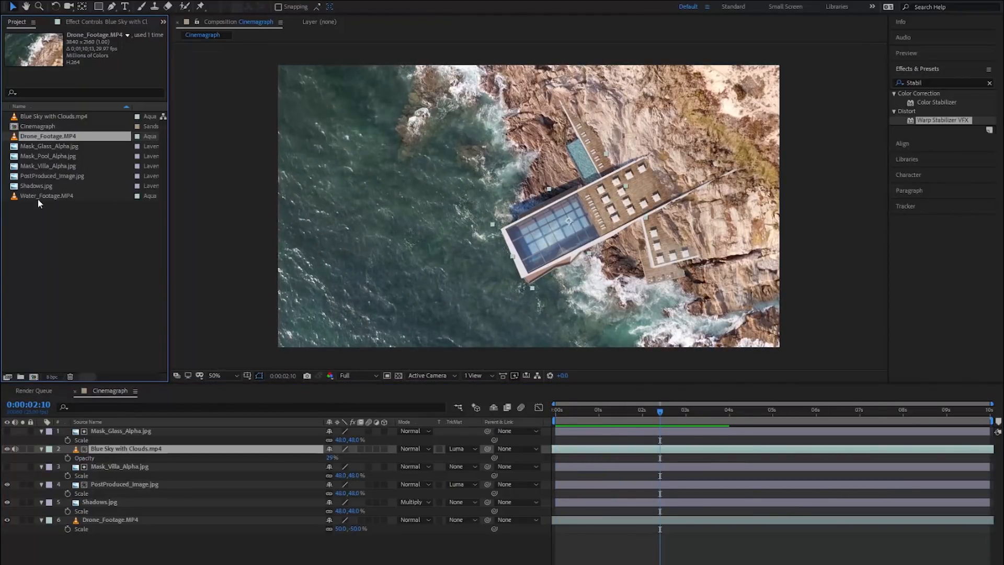
Add Water_Footage.MP4 scaled over the pool, matted by Mask_Pool_Alpha.jpg at 65% opacity
left_click(46, 195)
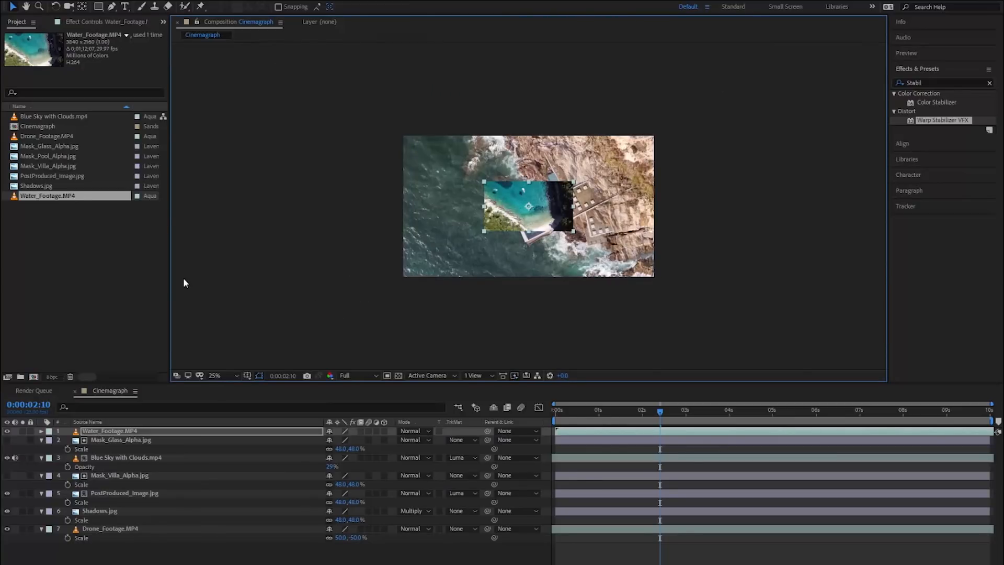
left_click(224, 375)
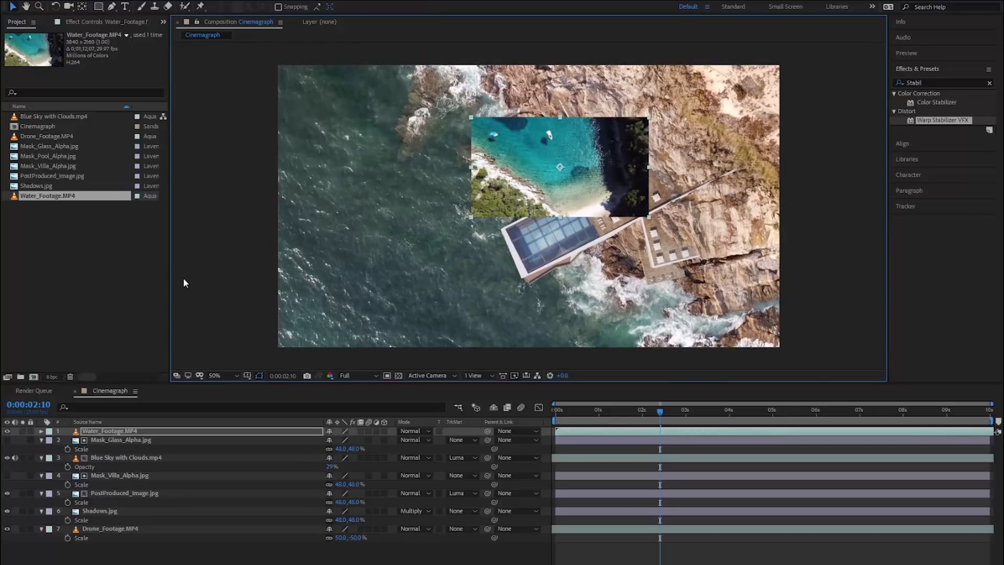
left_click(47, 156)
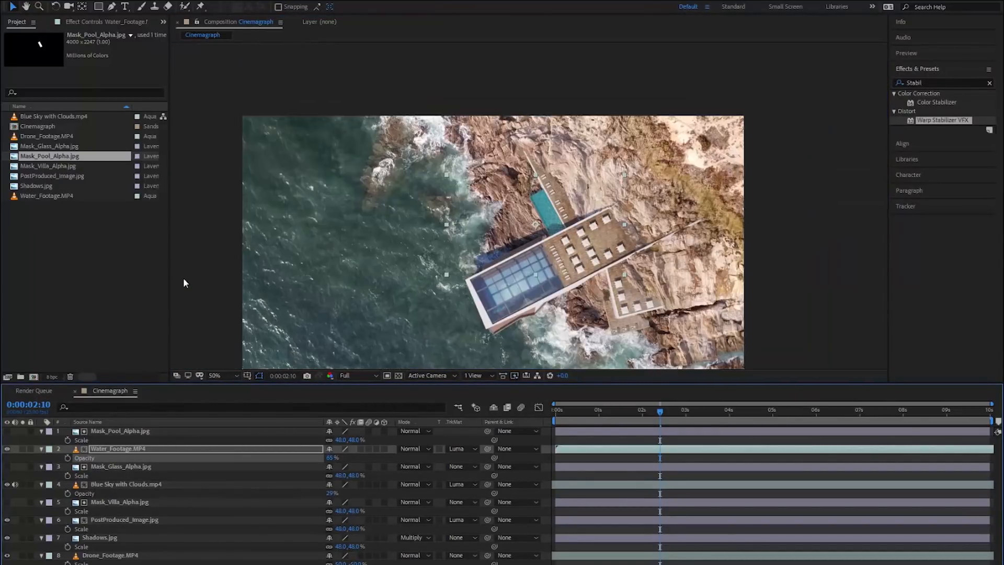
left_click(558, 410)
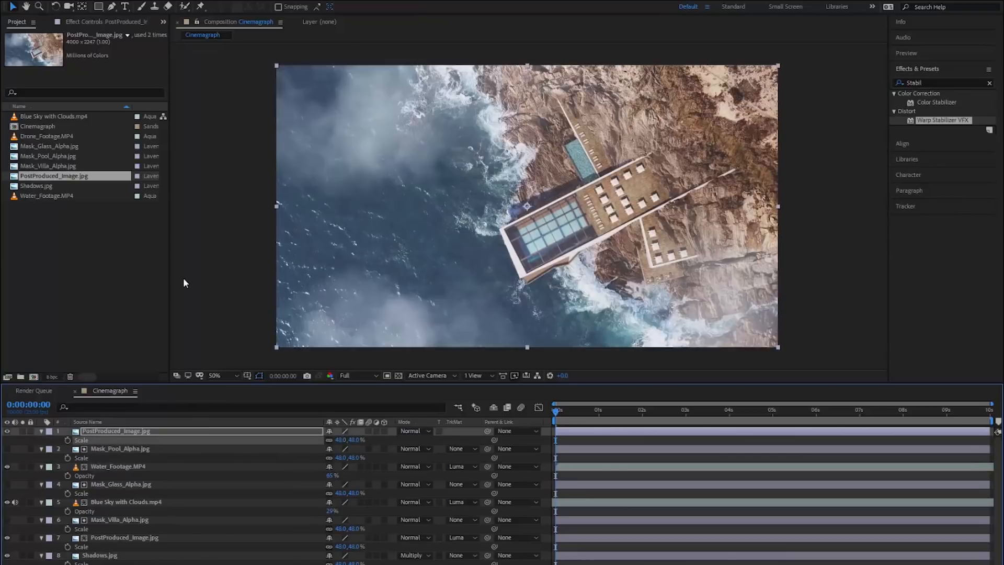
Set the top PostProduced_Image.jpg copy to Color blend mode
left_click(414, 431)
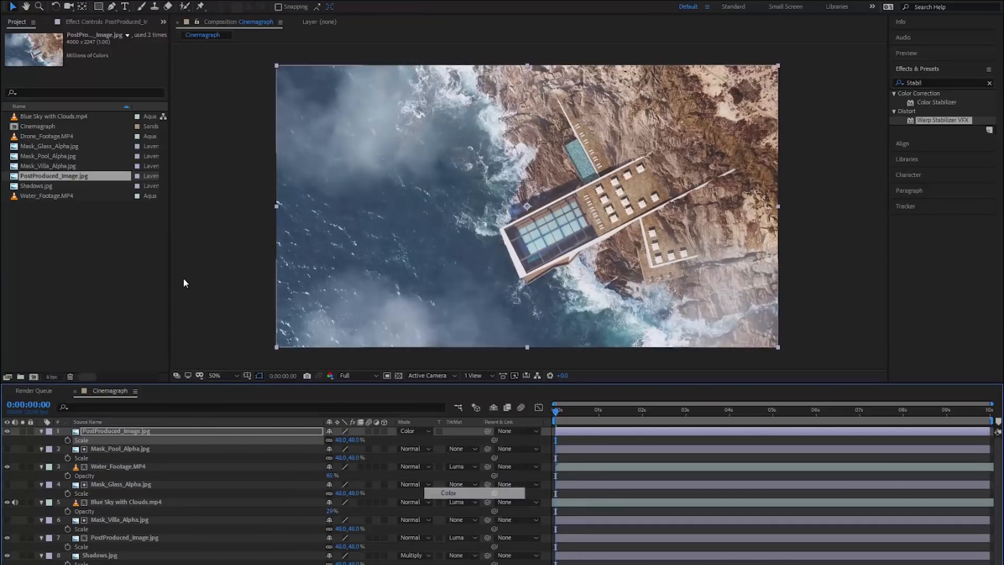